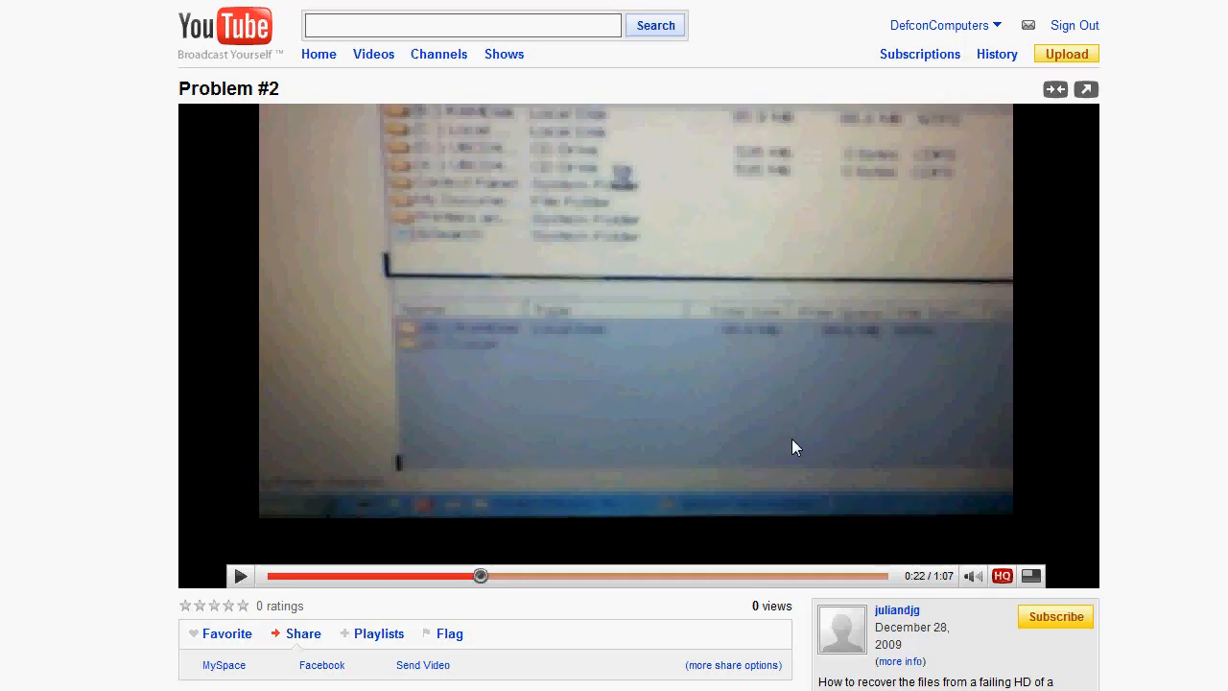
{"action": "mouse_move", "coordinate": [763, 451]}
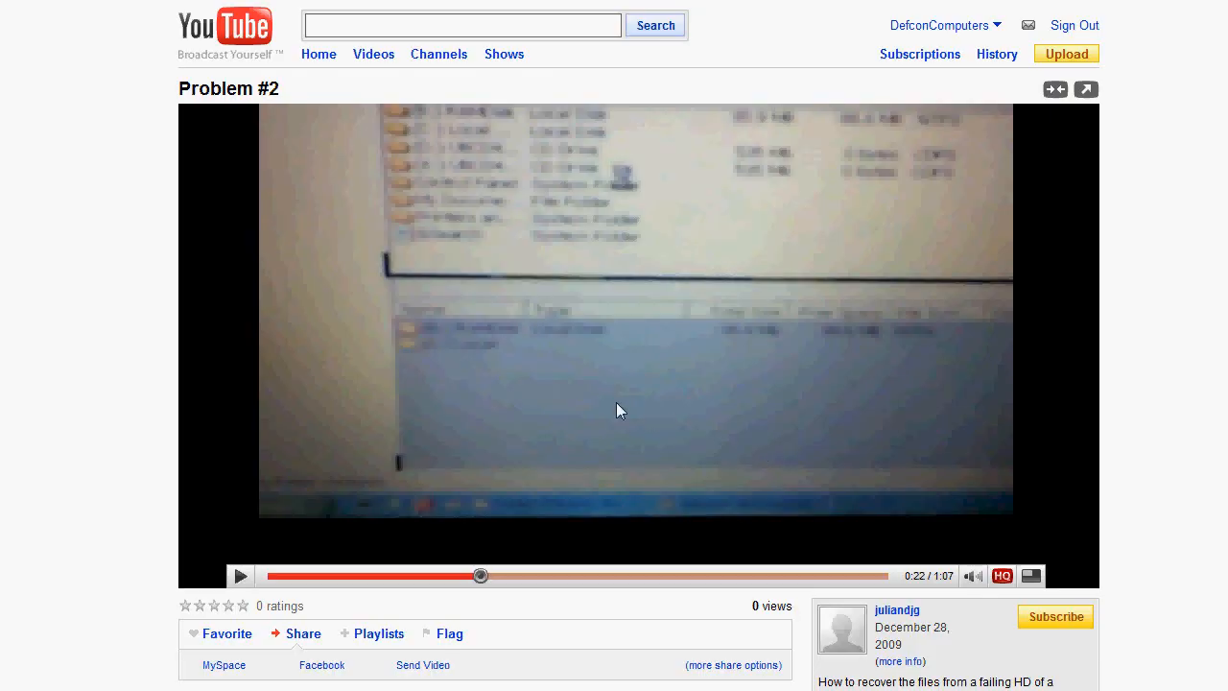
- Let the Problem #2 recovery video play to its end screen with related suggestions
{"action": "scroll", "scroll_direction": "down", "scroll_amount": 3}
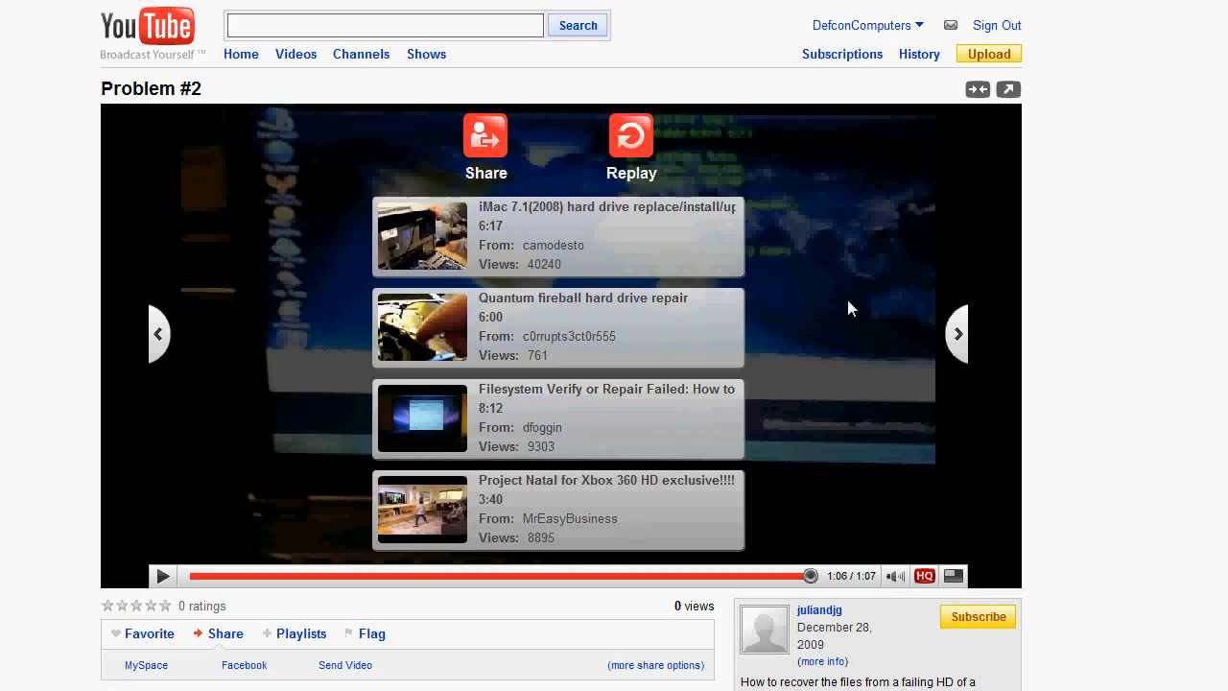
{"action": "mouse_move", "coordinate": [317, 272]}
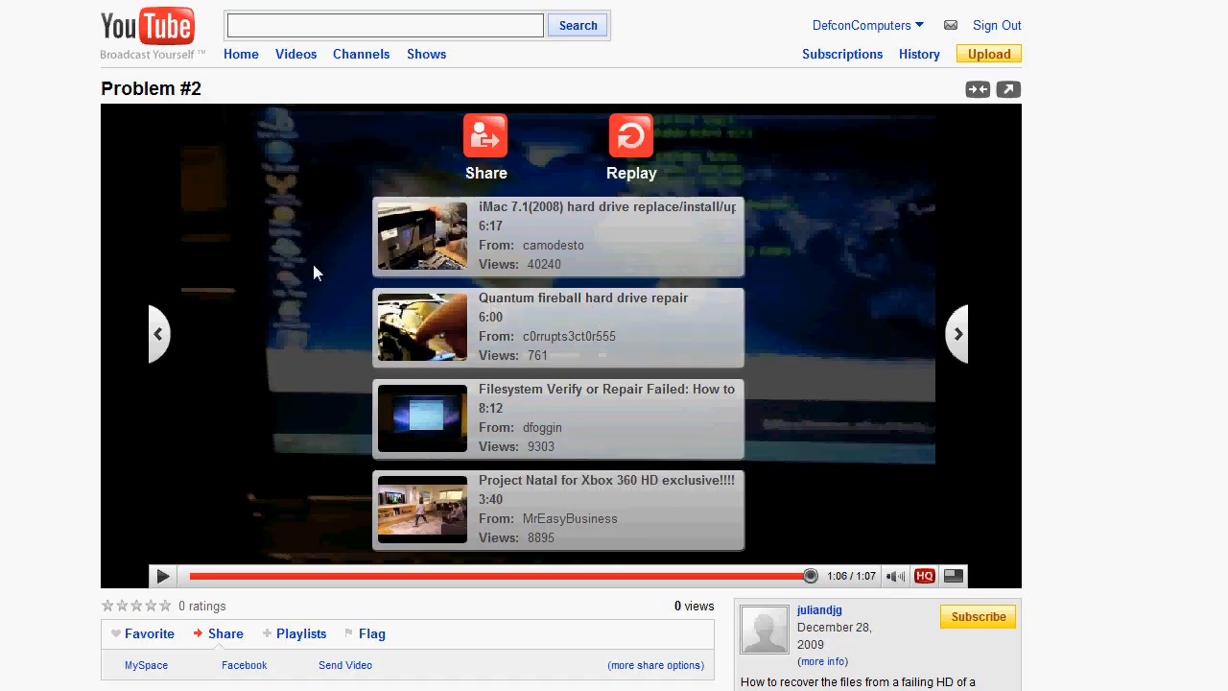
- Switch to the Ubuntu home page and go to the Download Ubuntu 9.10 desktop page
{"action": "left_click", "coordinate": [364, 69]}
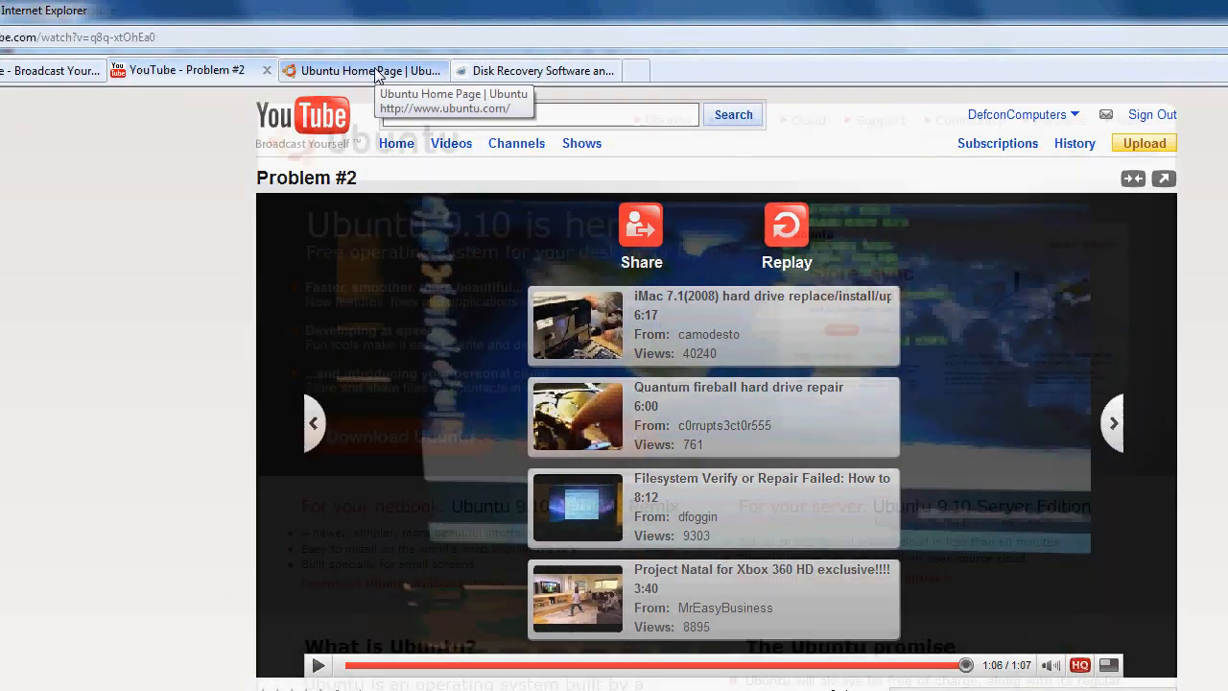
{"action": "left_click", "coordinate": [369, 69]}
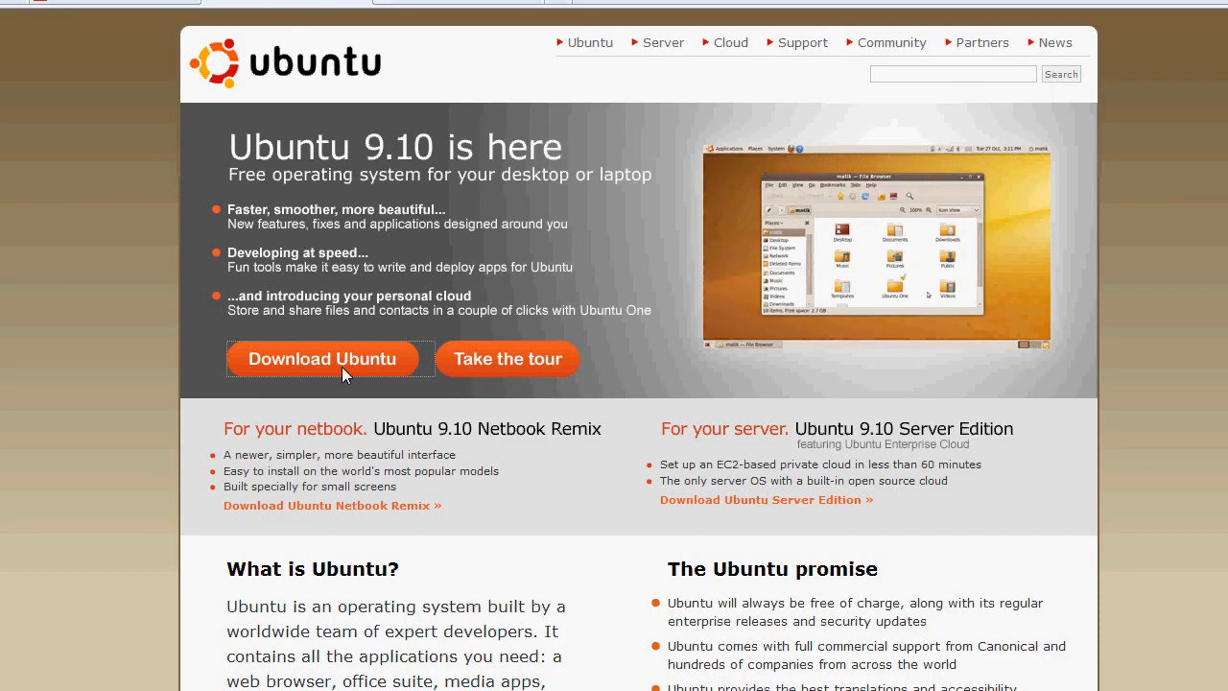
{"action": "left_click", "coordinate": [322, 358]}
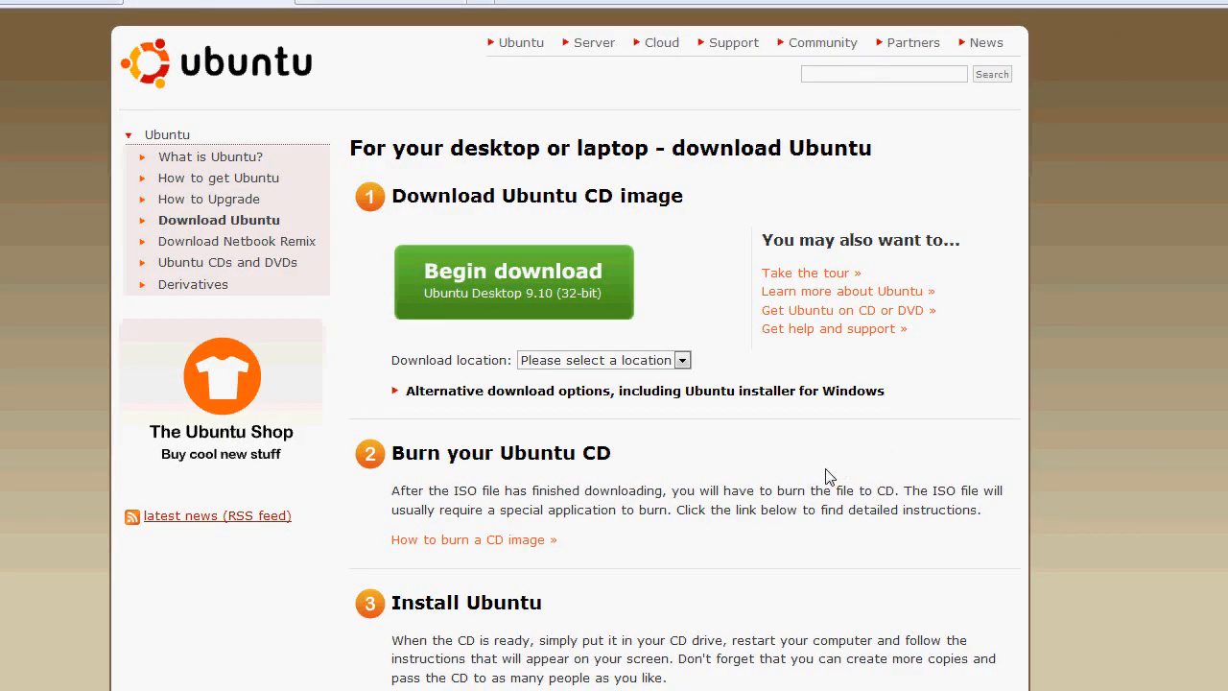
{"action": "mouse_move", "coordinate": [681, 464]}
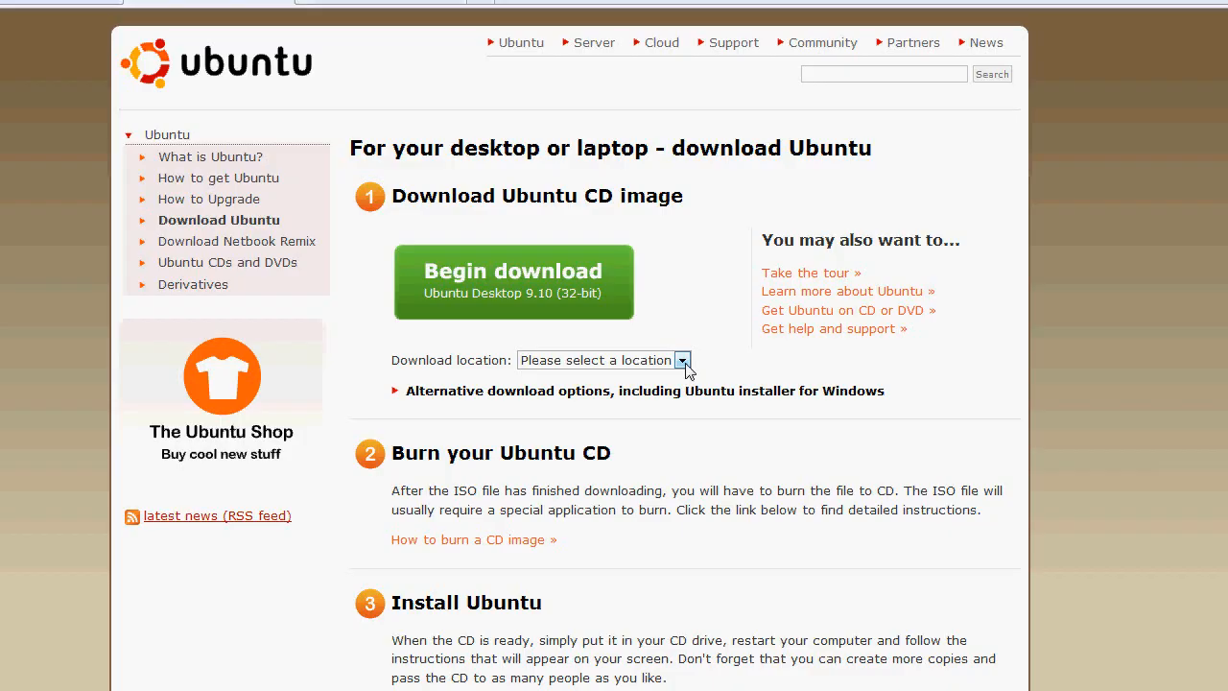
{"action": "mouse_move", "coordinate": [618, 376]}
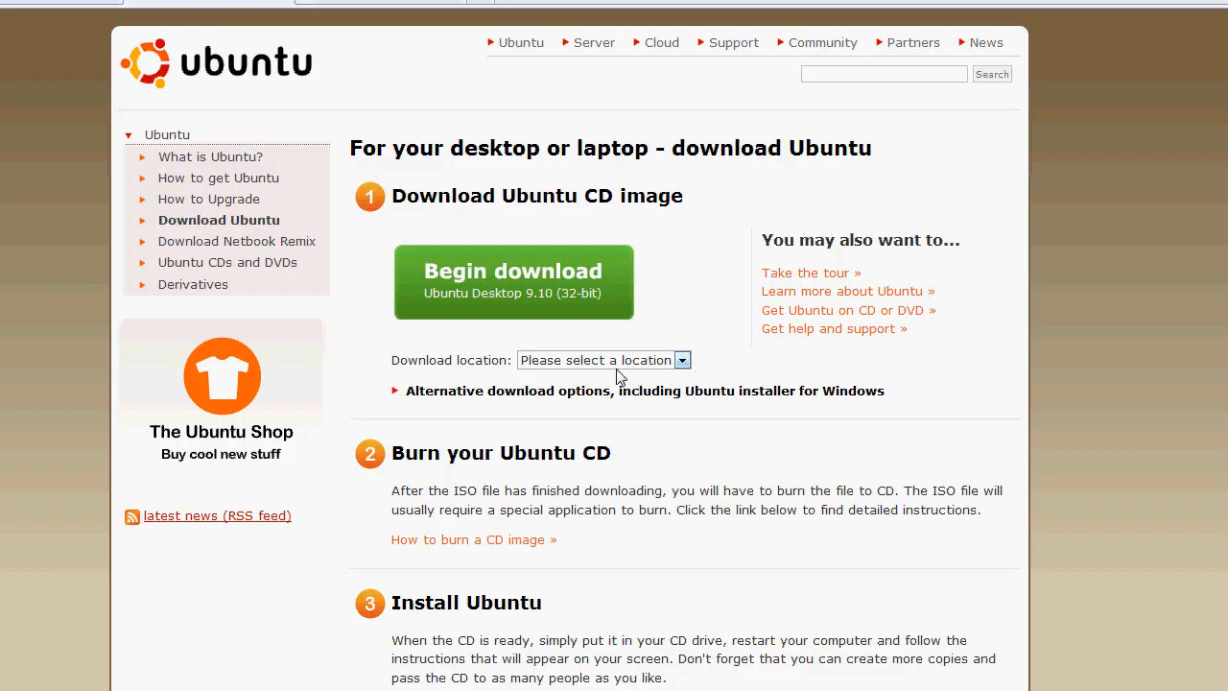
{"action": "mouse_move", "coordinate": [418, 357]}
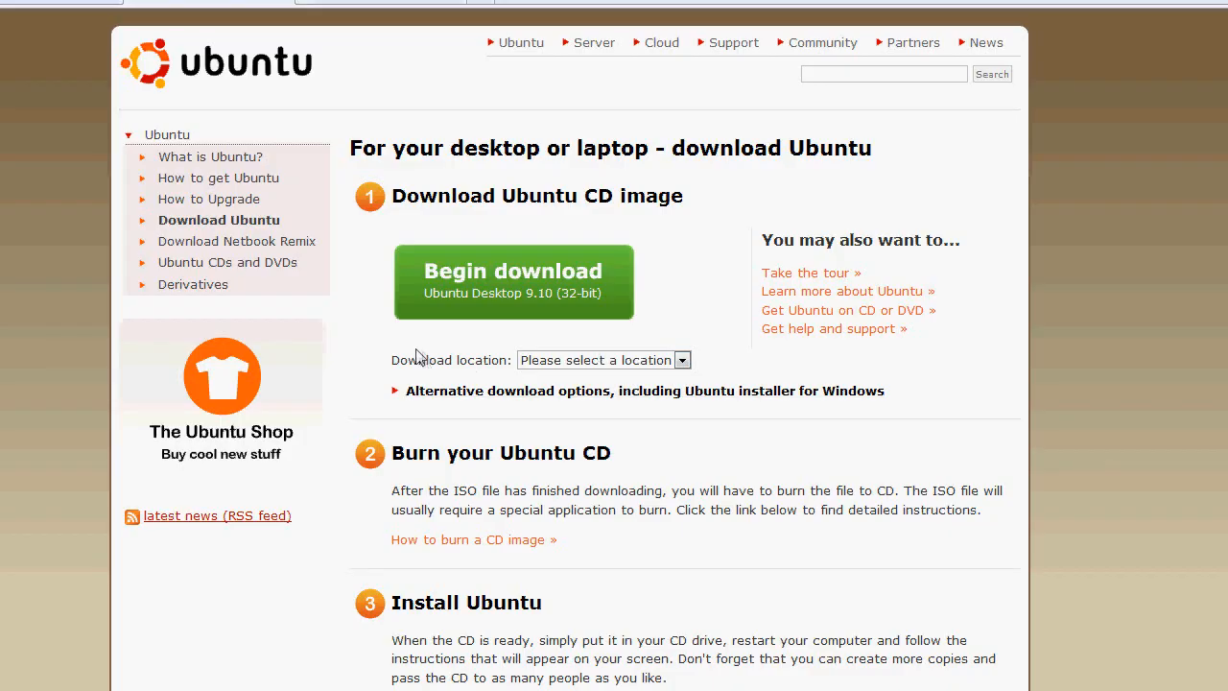
{"action": "mouse_move", "coordinate": [342, 330]}
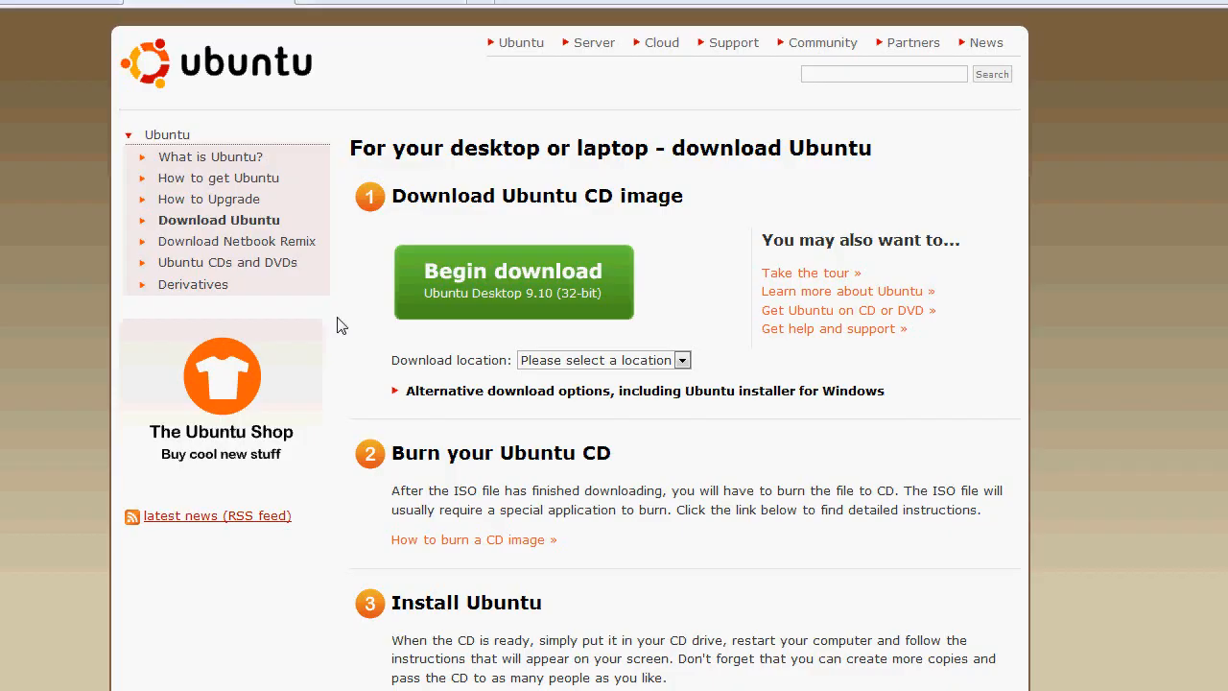
{"action": "left_click", "coordinate": [374, 69]}
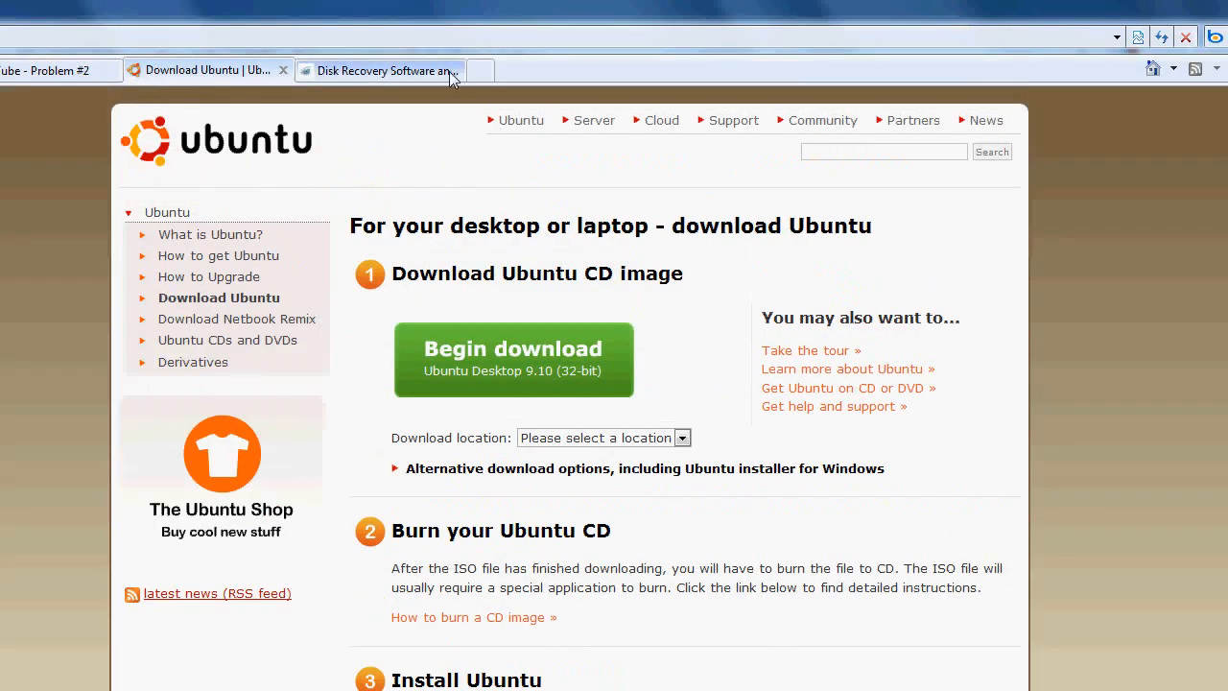
{"action": "left_click", "coordinate": [380, 69]}
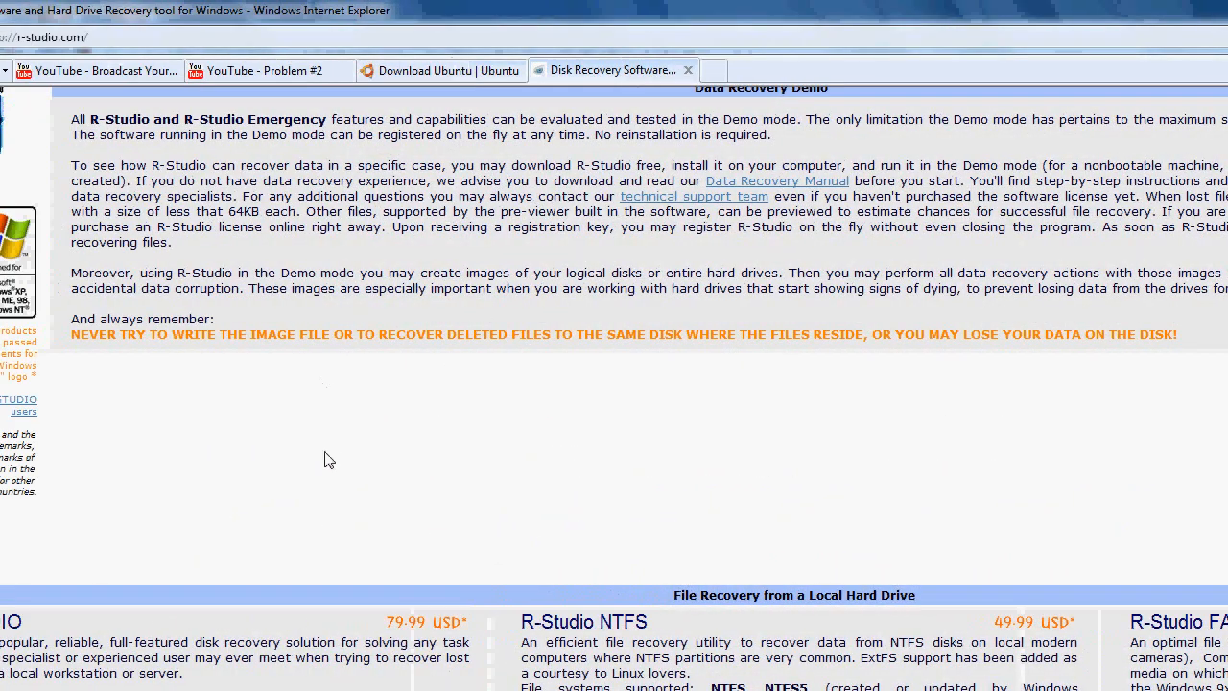
{"action": "scroll", "scroll_direction": "down", "scroll_amount": 3}
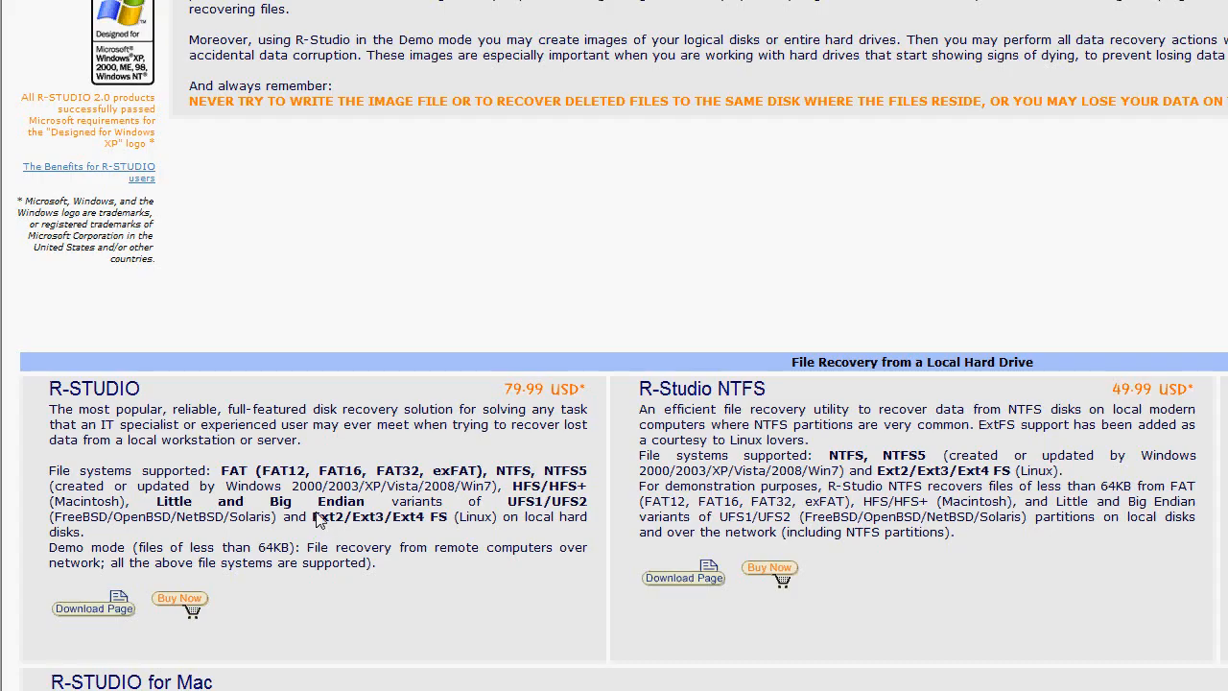
{"action": "mouse_move", "coordinate": [353, 522]}
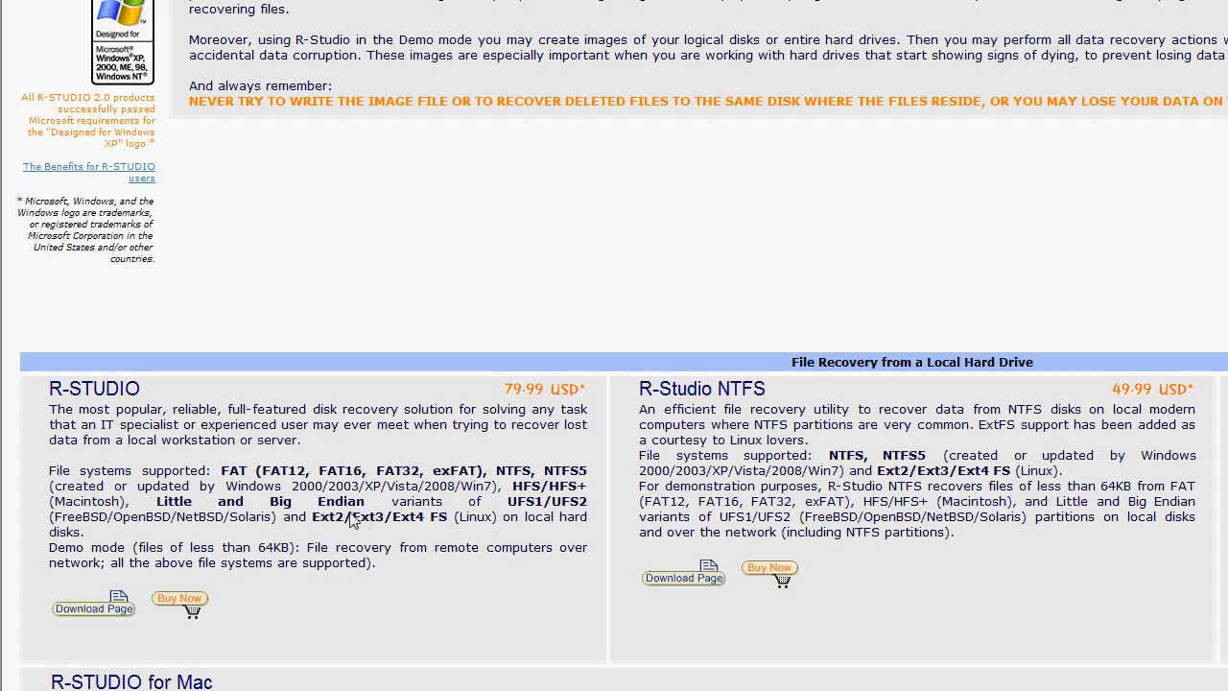
{"action": "scroll", "scroll_direction": "down", "scroll_amount": 3}
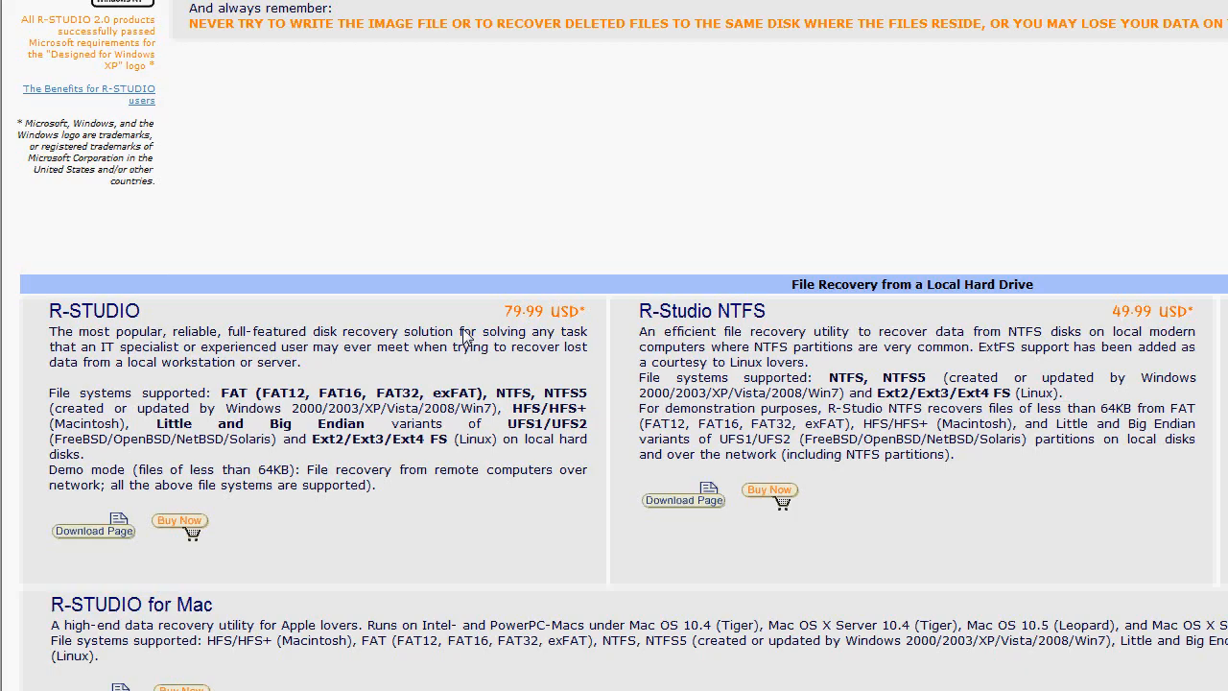
{"action": "mouse_move", "coordinate": [167, 315]}
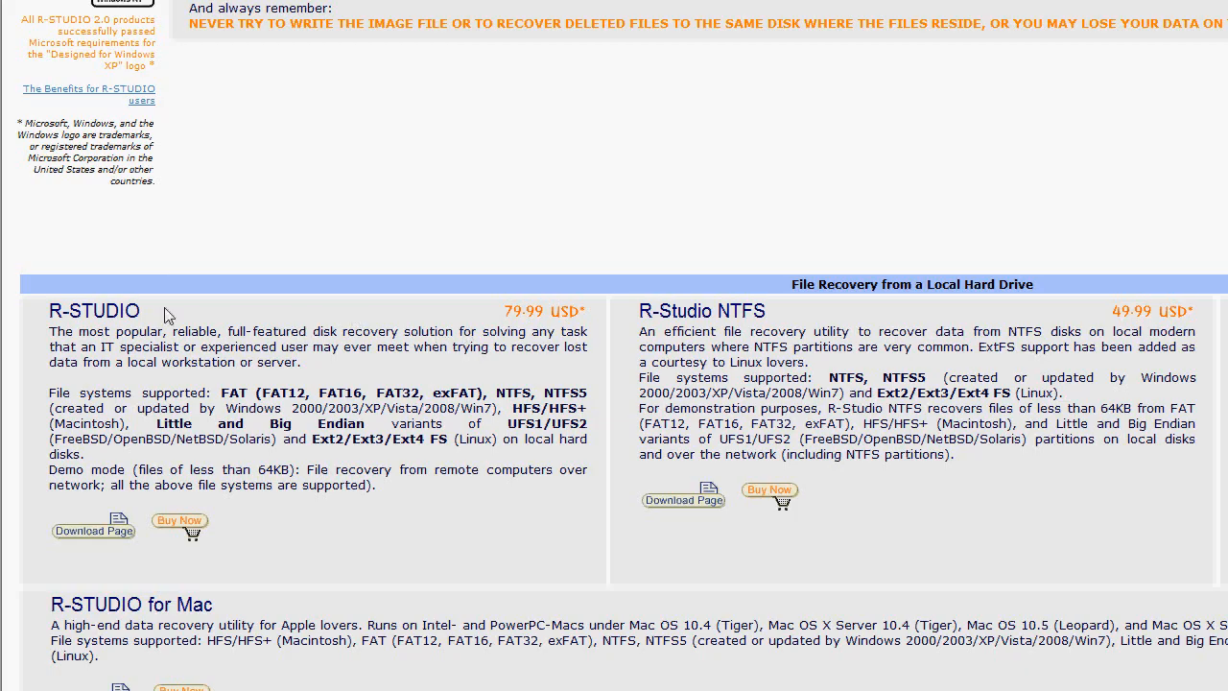
{"action": "mouse_move", "coordinate": [145, 315]}
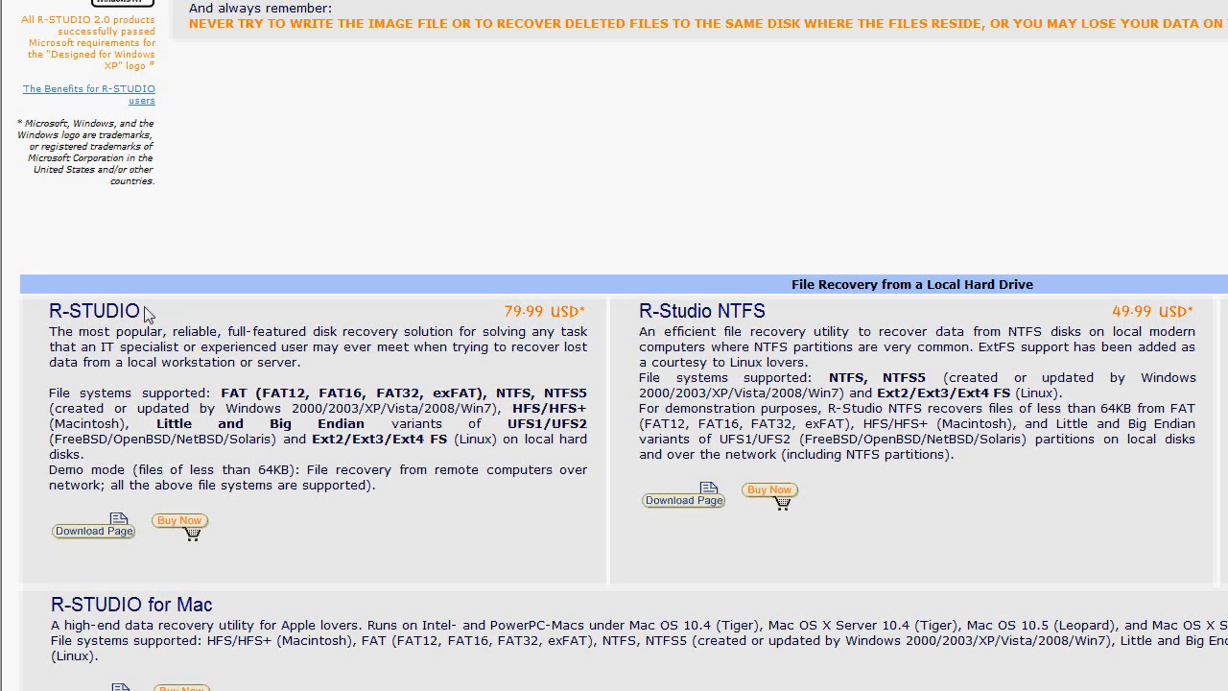
{"action": "mouse_move", "coordinate": [405, 211]}
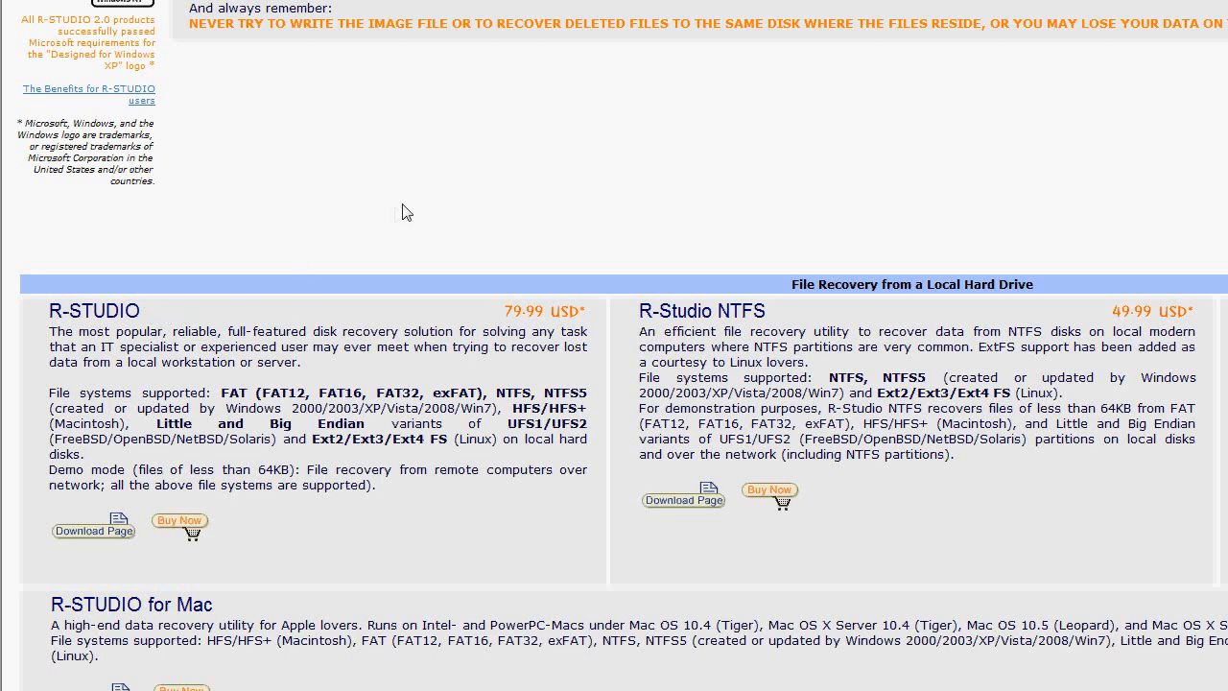
{"action": "mouse_move", "coordinate": [411, 219]}
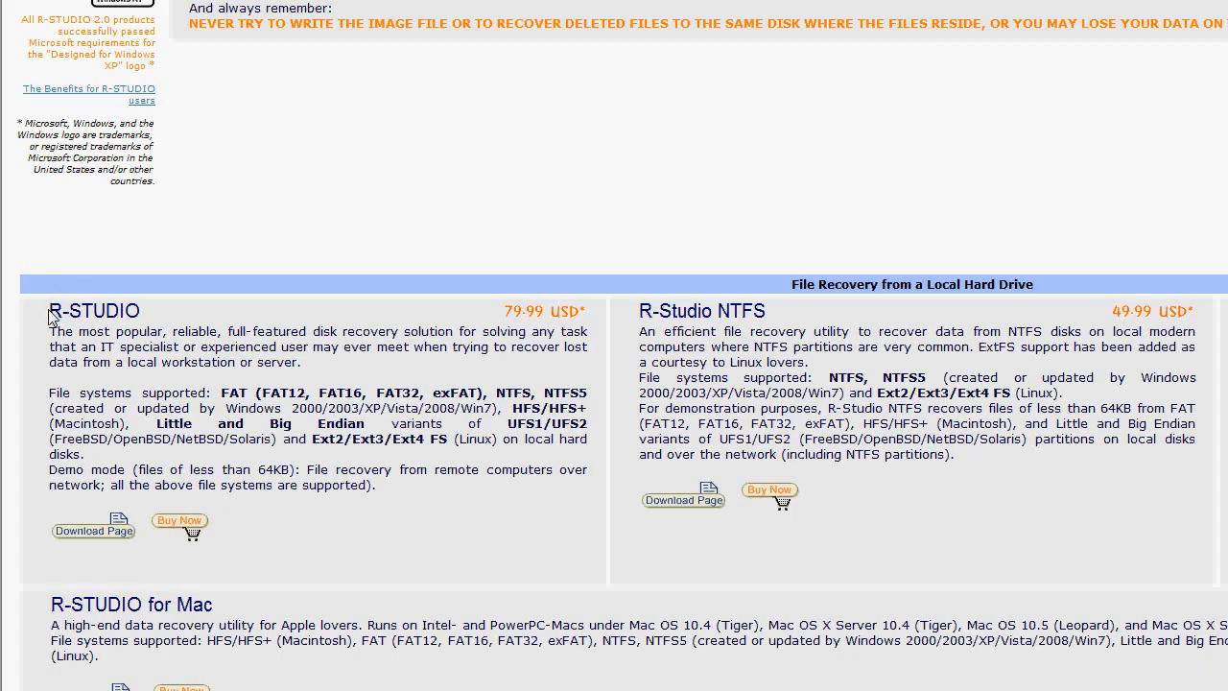
{"action": "double_click", "coordinate": [94, 311]}
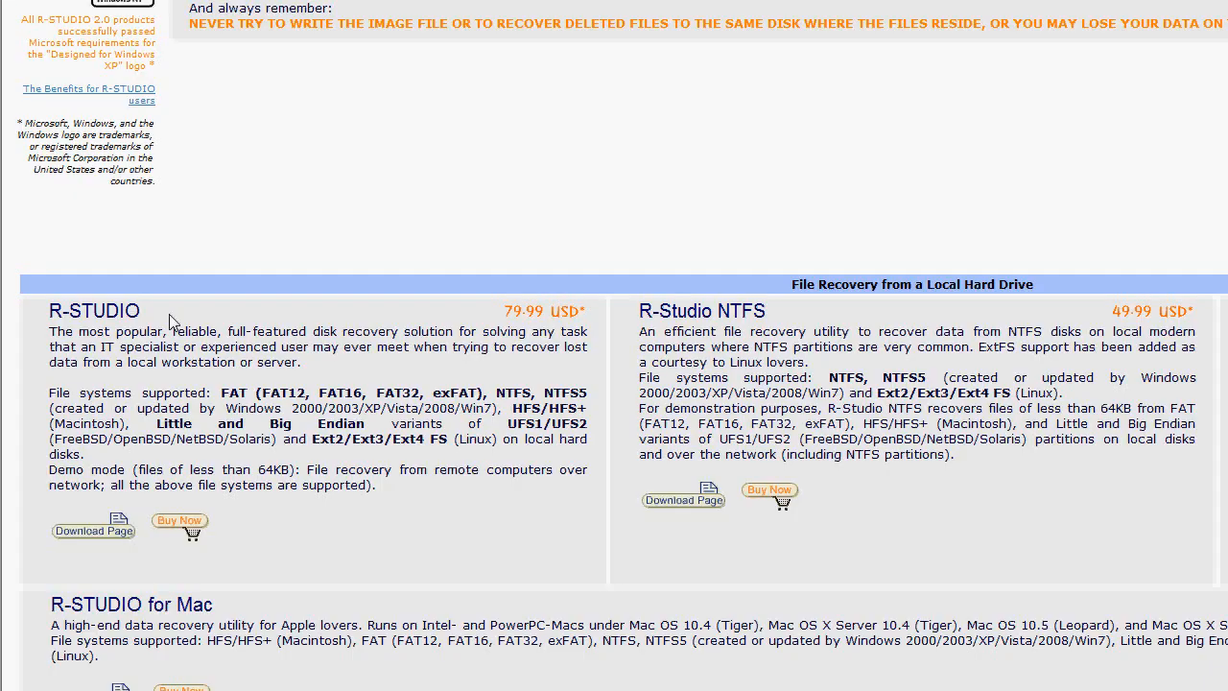
{"action": "mouse_move", "coordinate": [188, 317]}
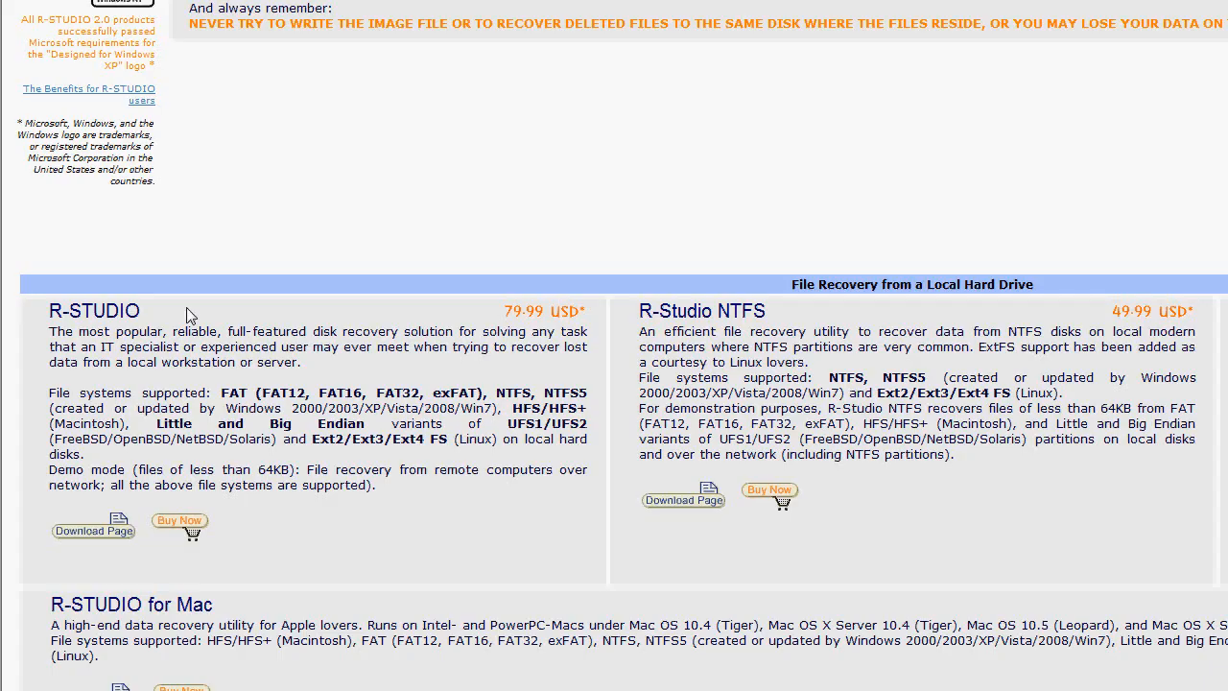
{"action": "mouse_move", "coordinate": [138, 311]}
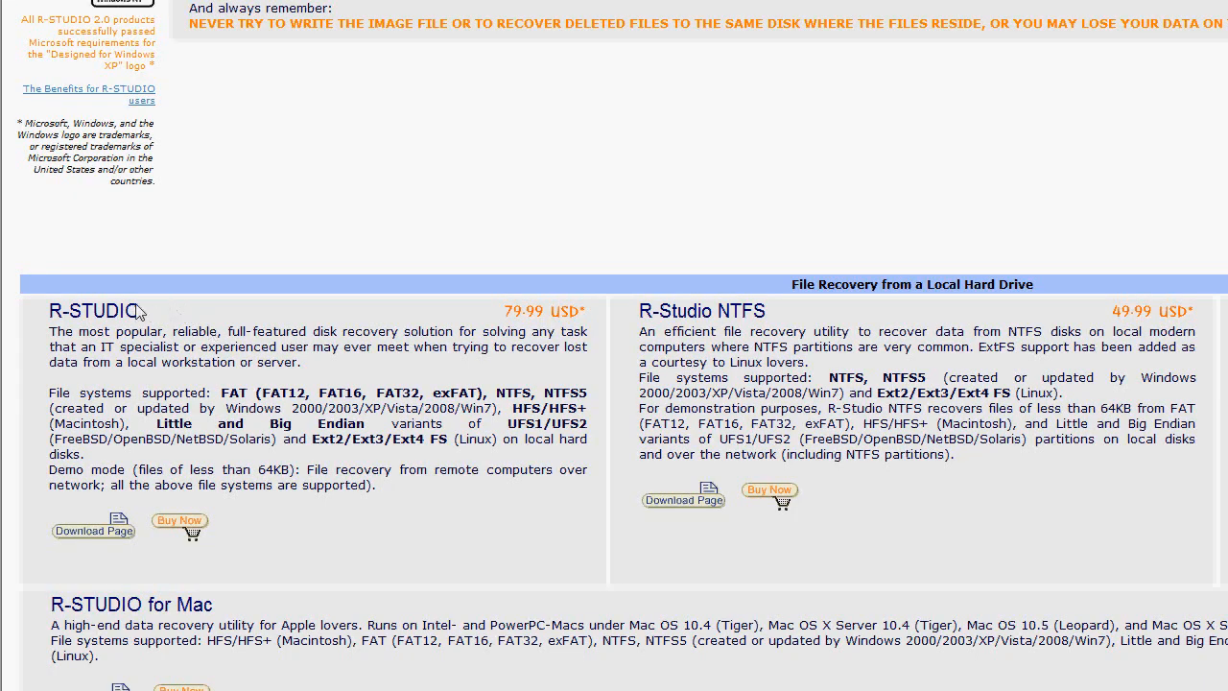
{"action": "double_click", "coordinate": [92, 311]}
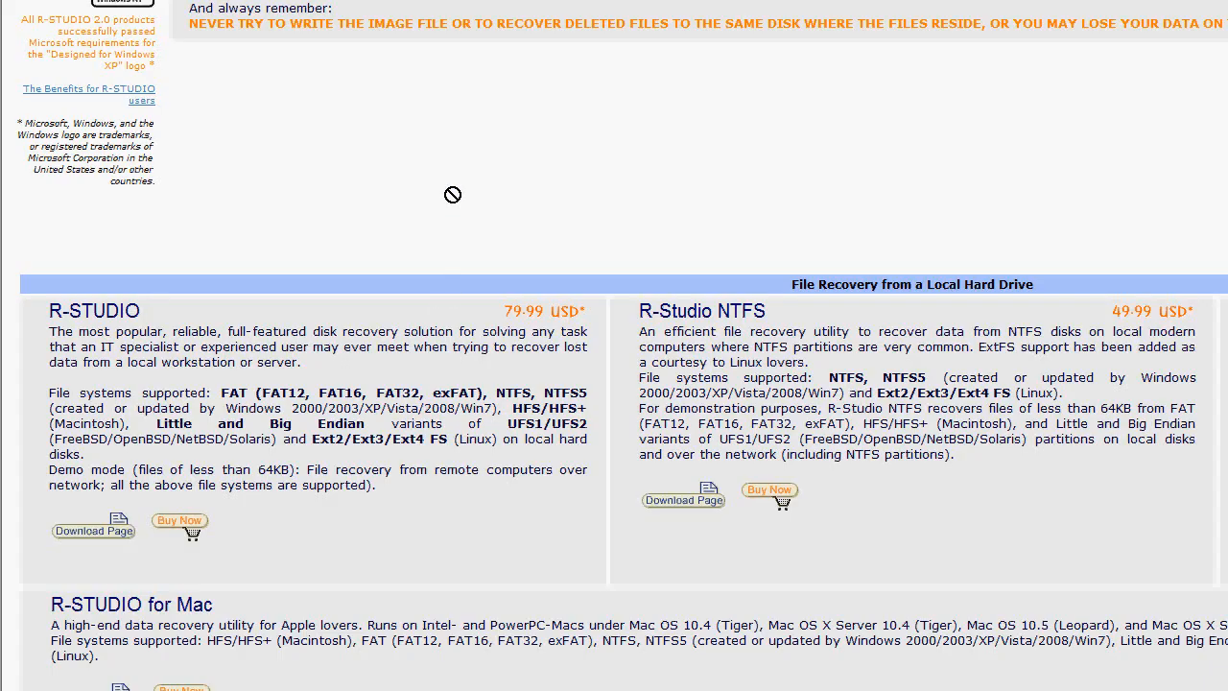
{"action": "scroll", "scroll_direction": "down", "scroll_amount": 3}
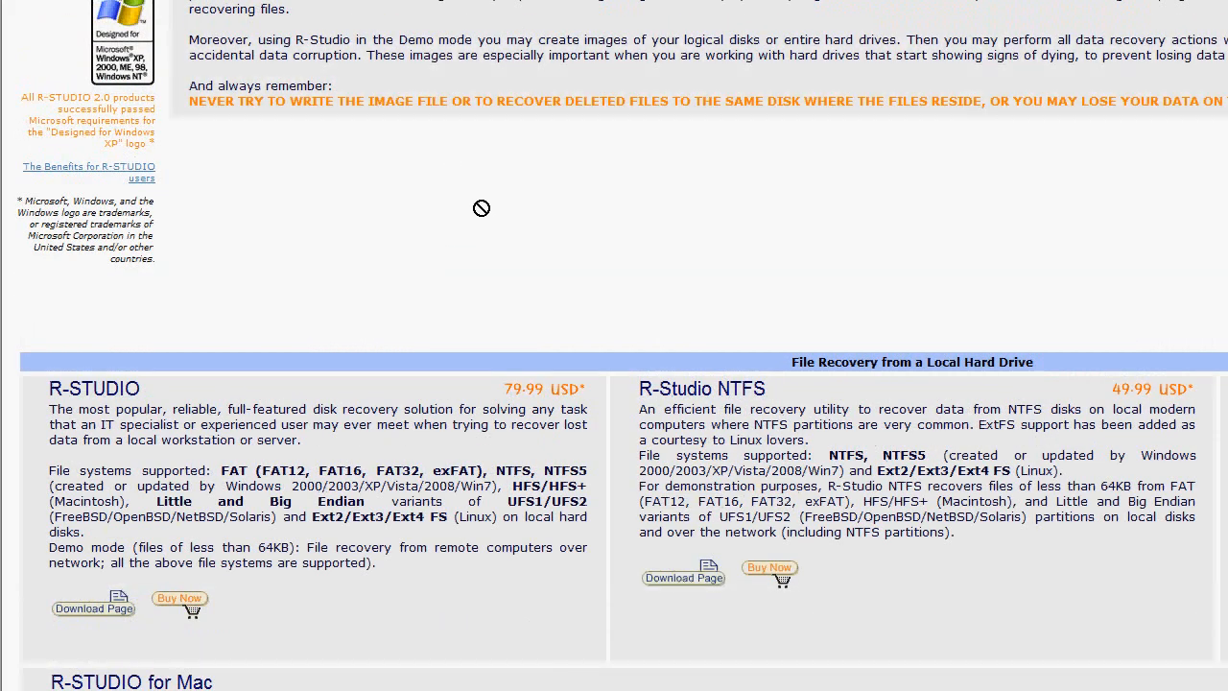
{"action": "mouse_move", "coordinate": [618, 217]}
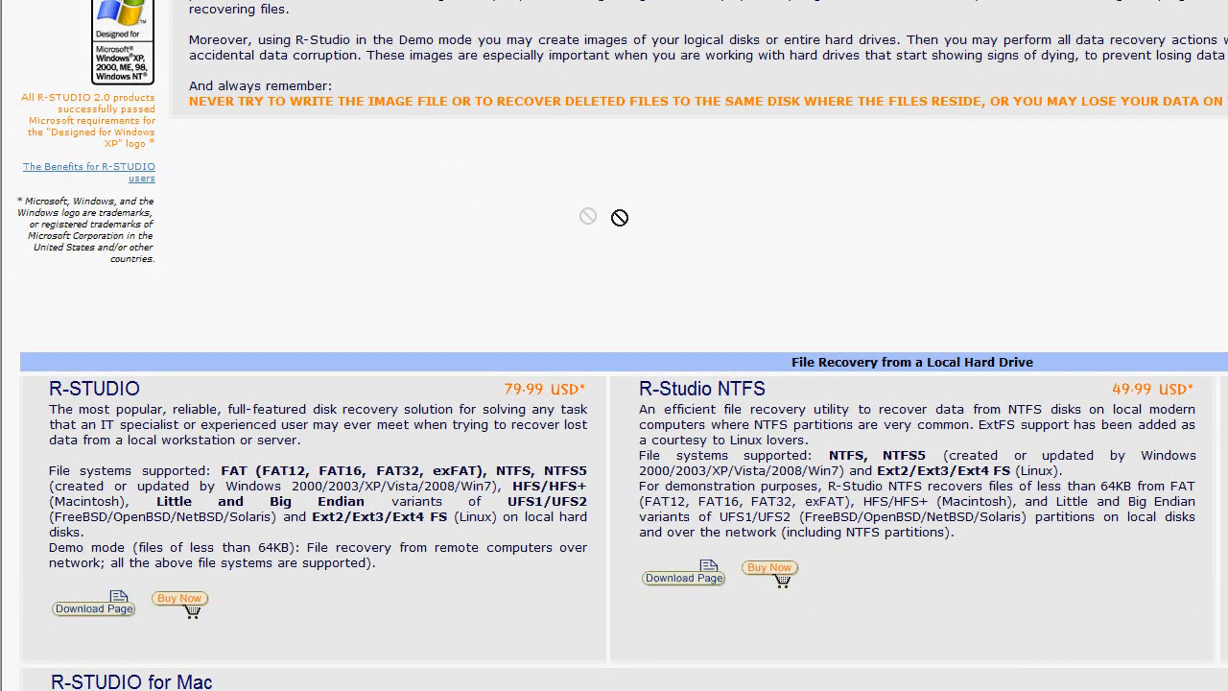
{"action": "mouse_move", "coordinate": [106, 374]}
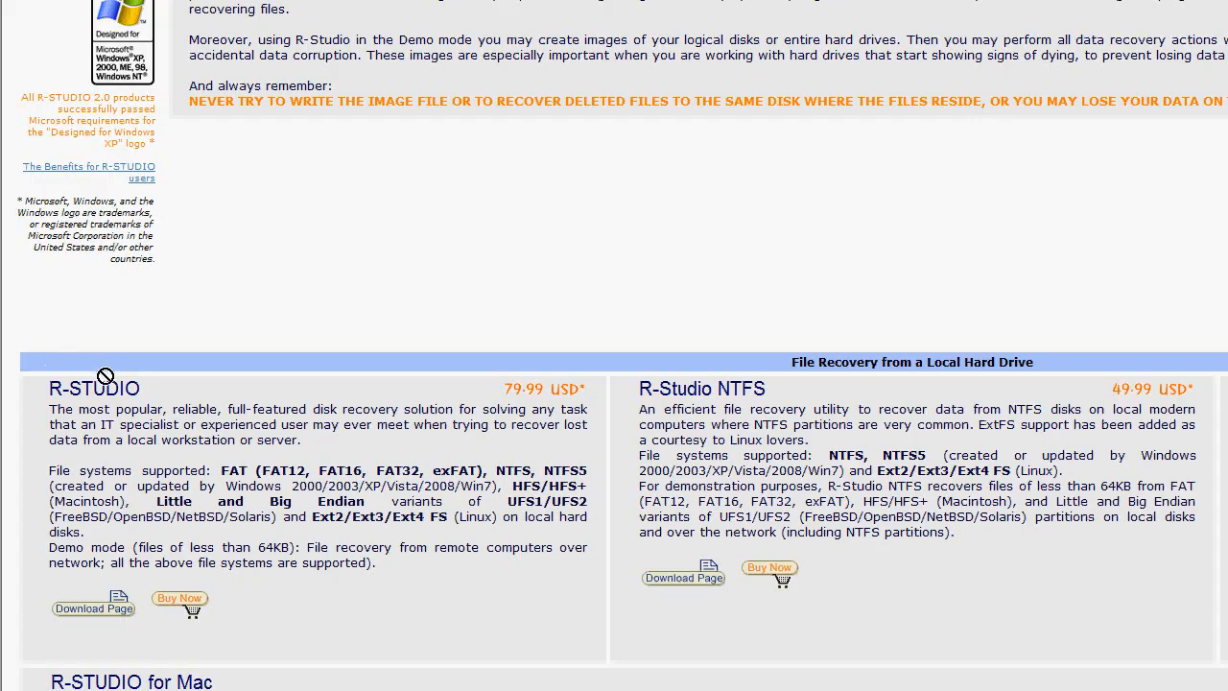
{"action": "scroll", "scroll_direction": "down", "scroll_amount": 3}
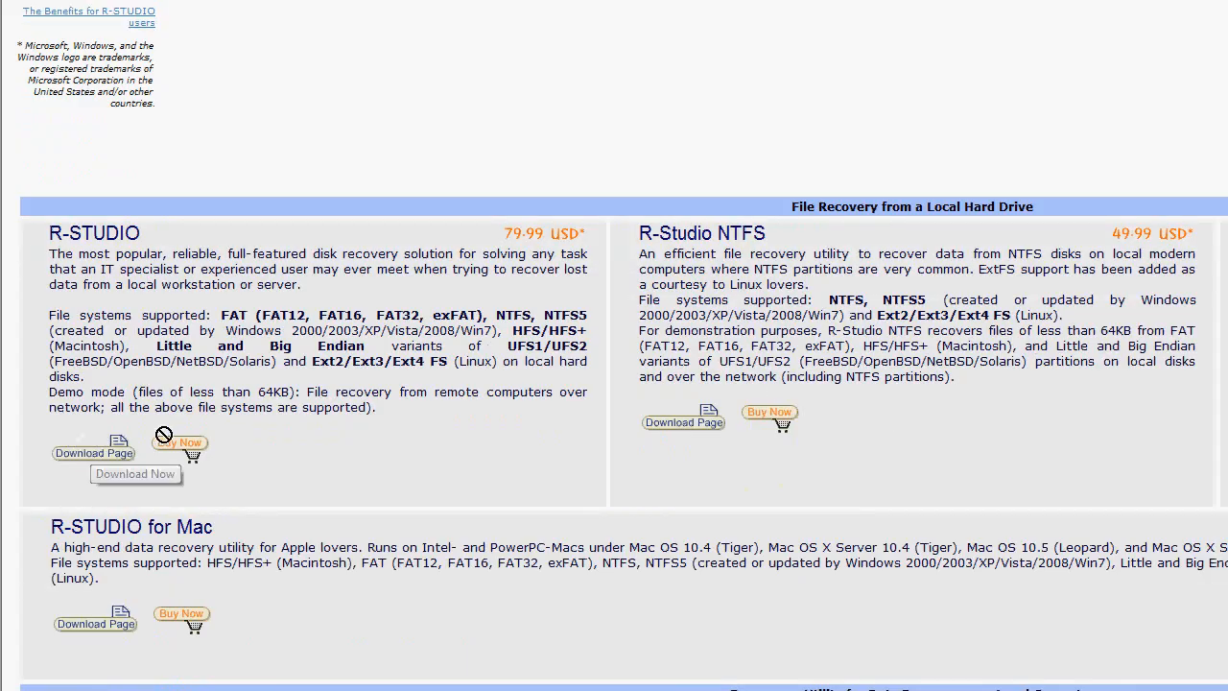
{"action": "mouse_move", "coordinate": [138, 391]}
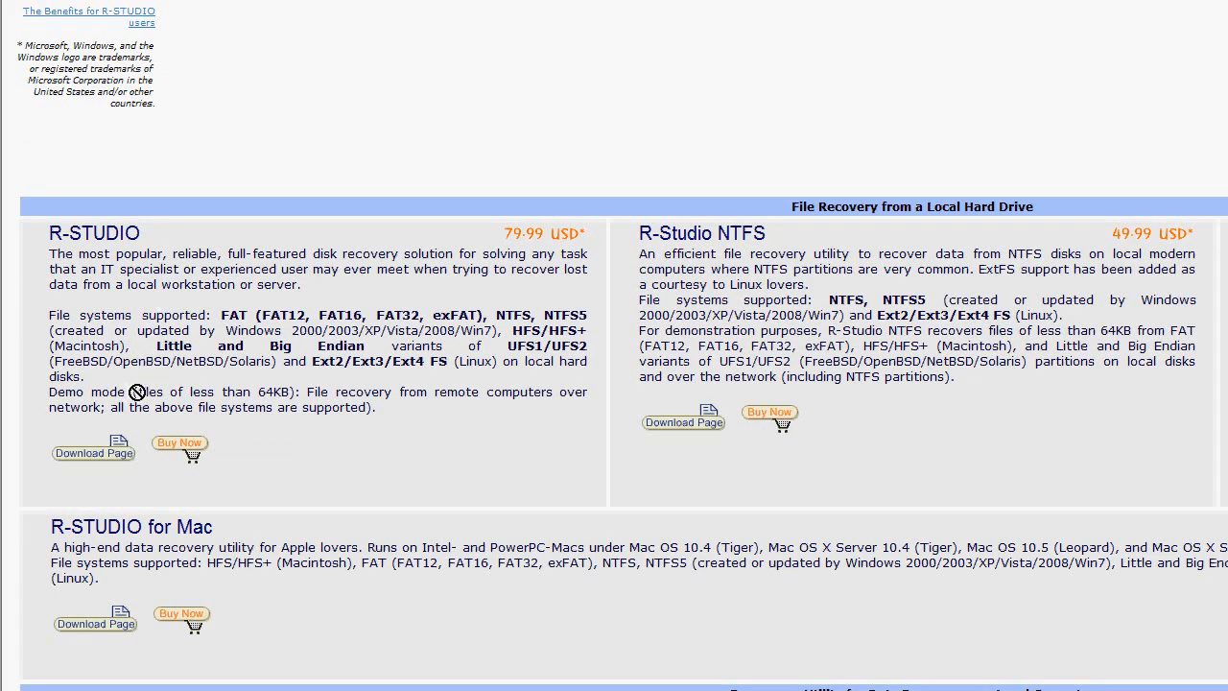
{"action": "left_click_drag", "start_coordinate": [138, 392], "coordinate": [278, 391]}
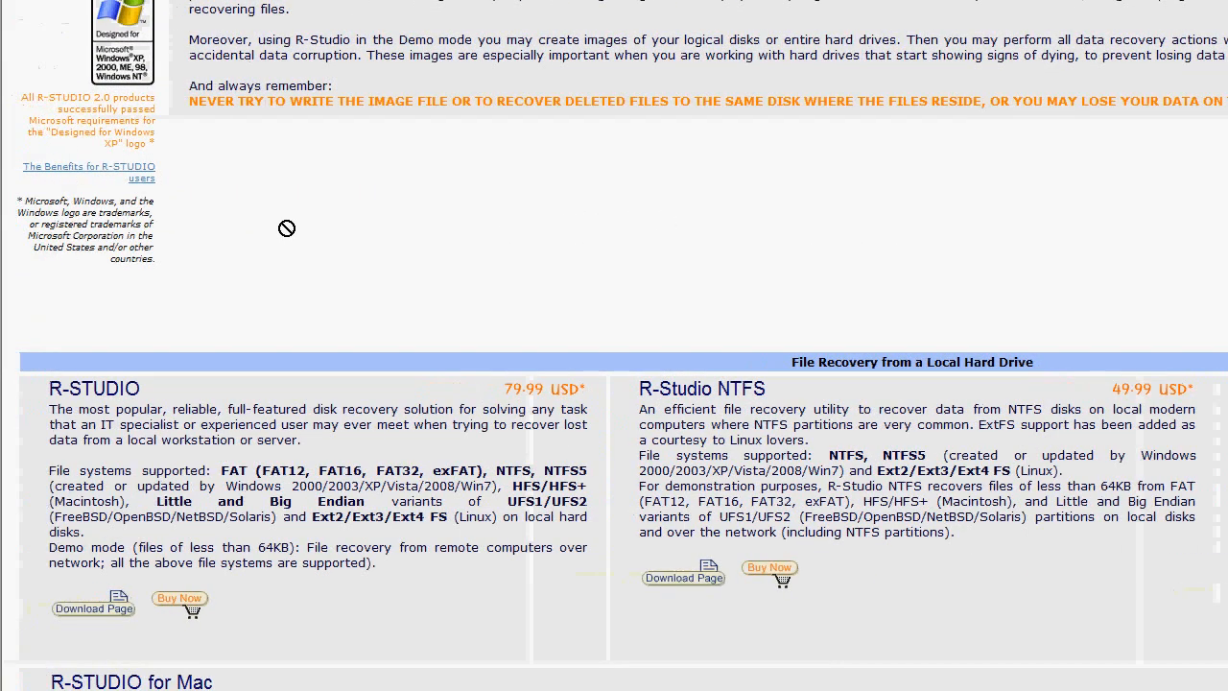
{"action": "mouse_move", "coordinate": [399, 243]}
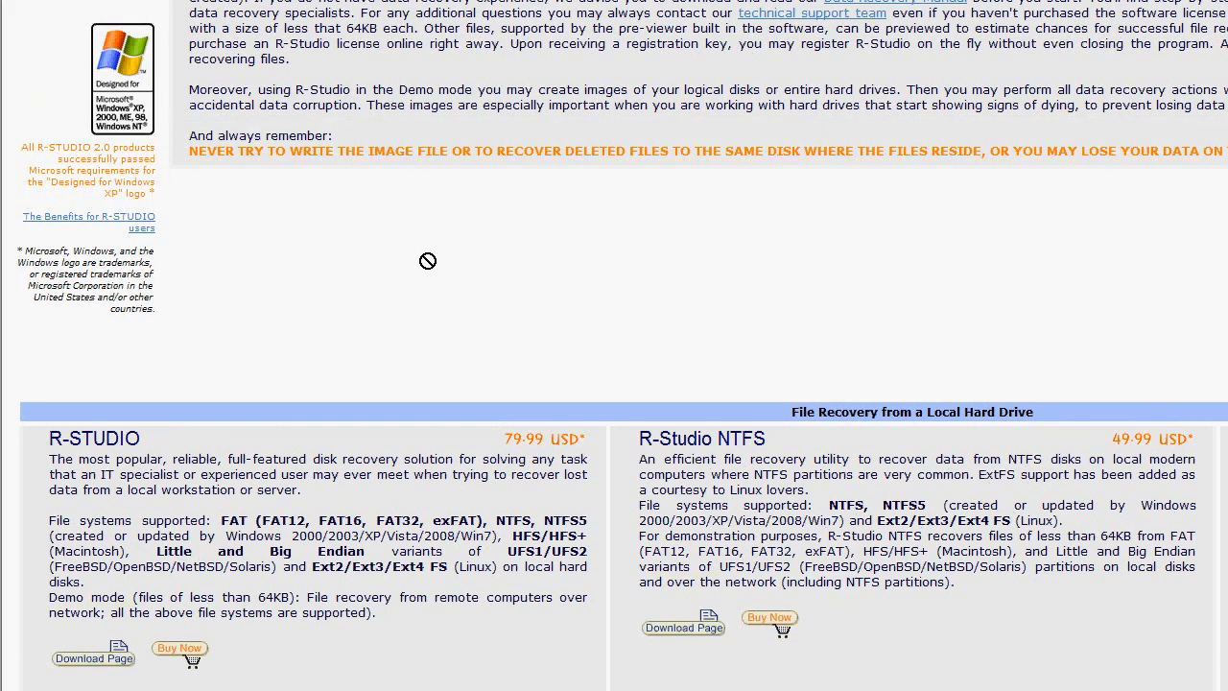
{"action": "mouse_move", "coordinate": [488, 238]}
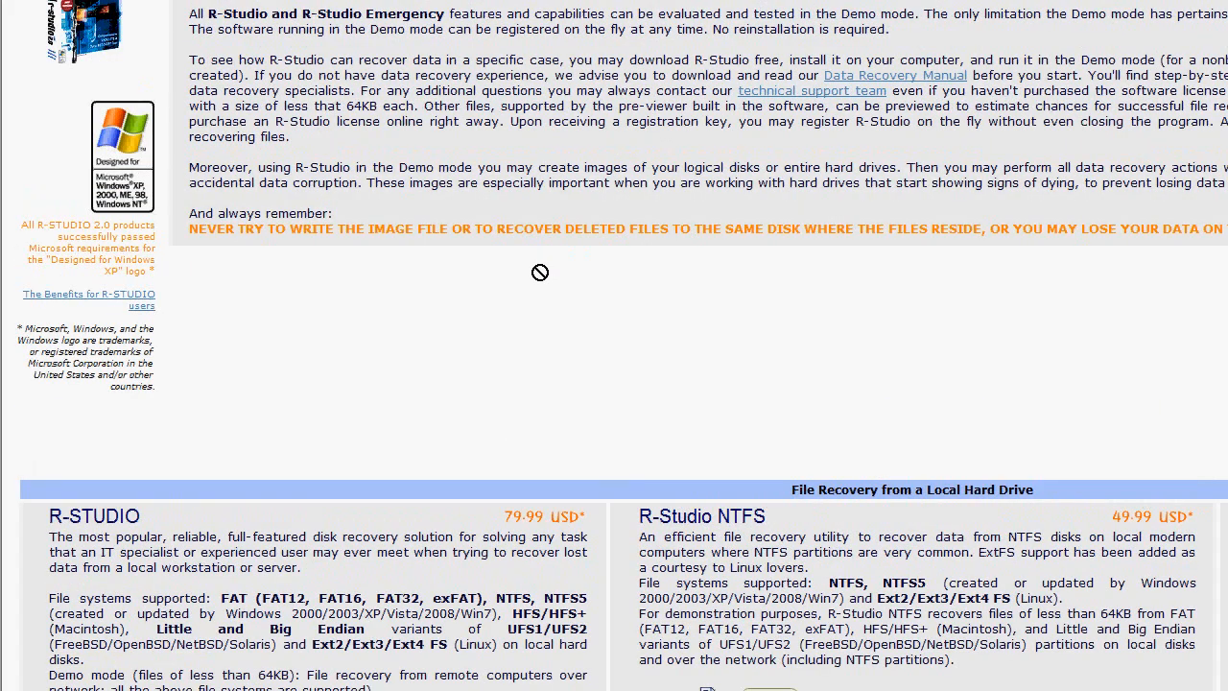
{"action": "scroll", "scroll_direction": "down", "scroll_amount": 3}
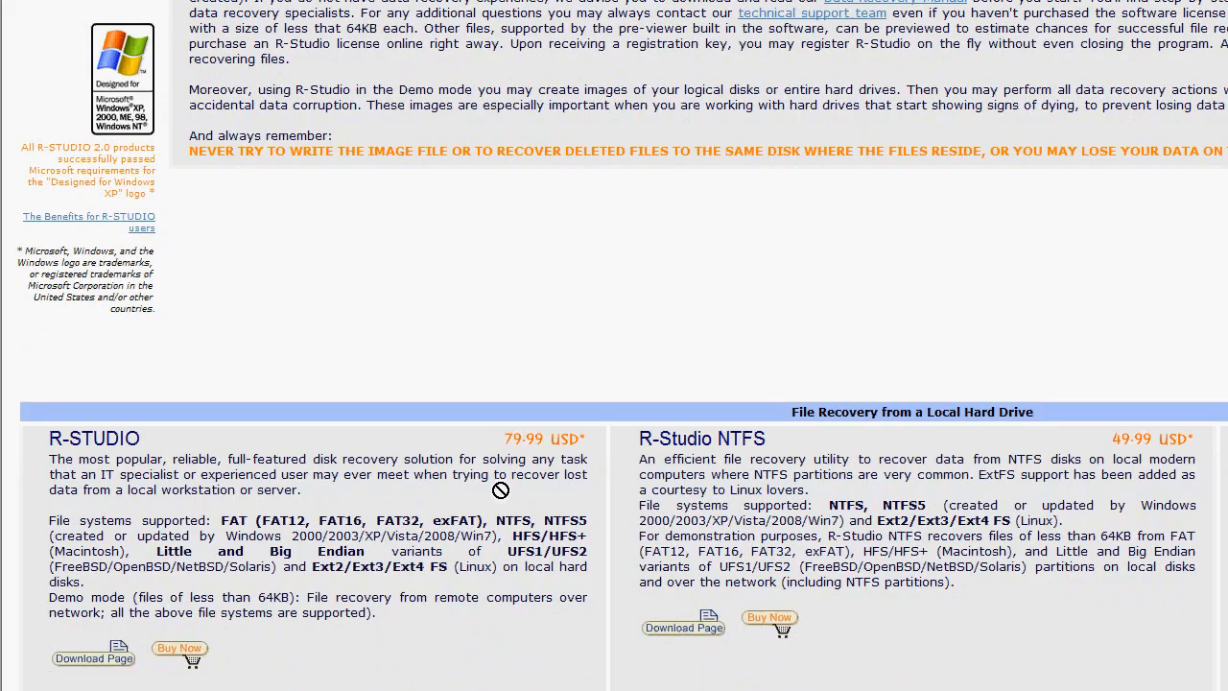
{"action": "mouse_move", "coordinate": [511, 491]}
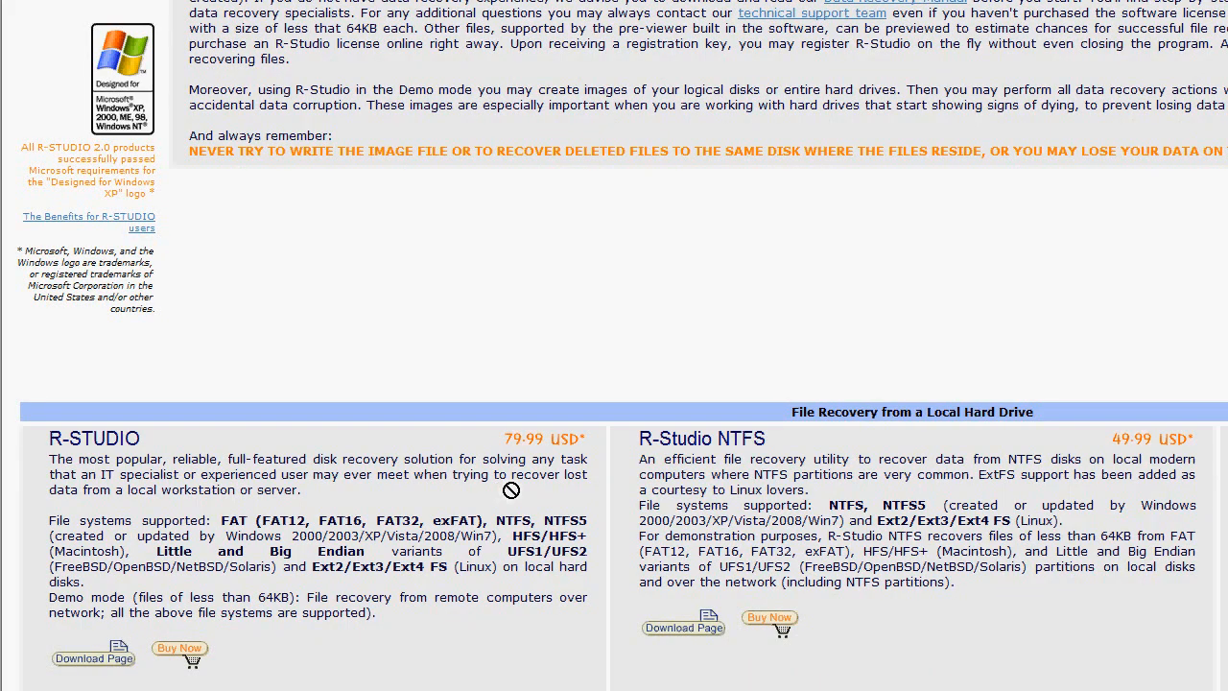
{"action": "mouse_move", "coordinate": [511, 490]}
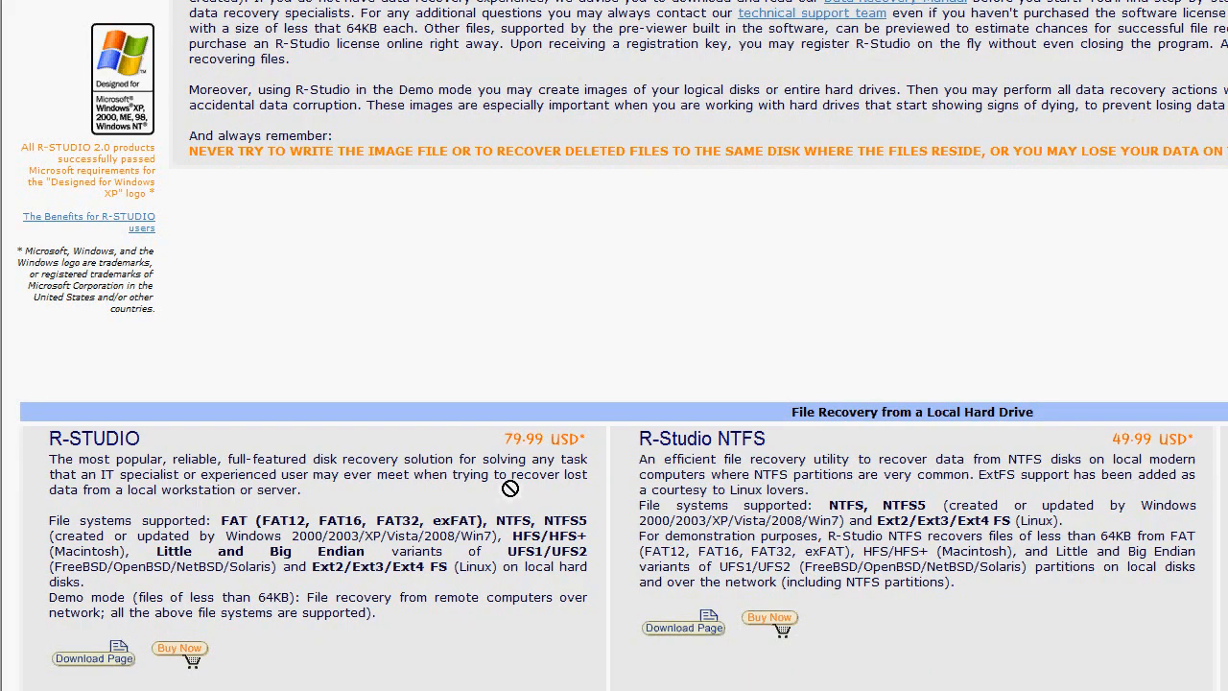
{"action": "scroll", "scroll_direction": "down", "scroll_amount": 3}
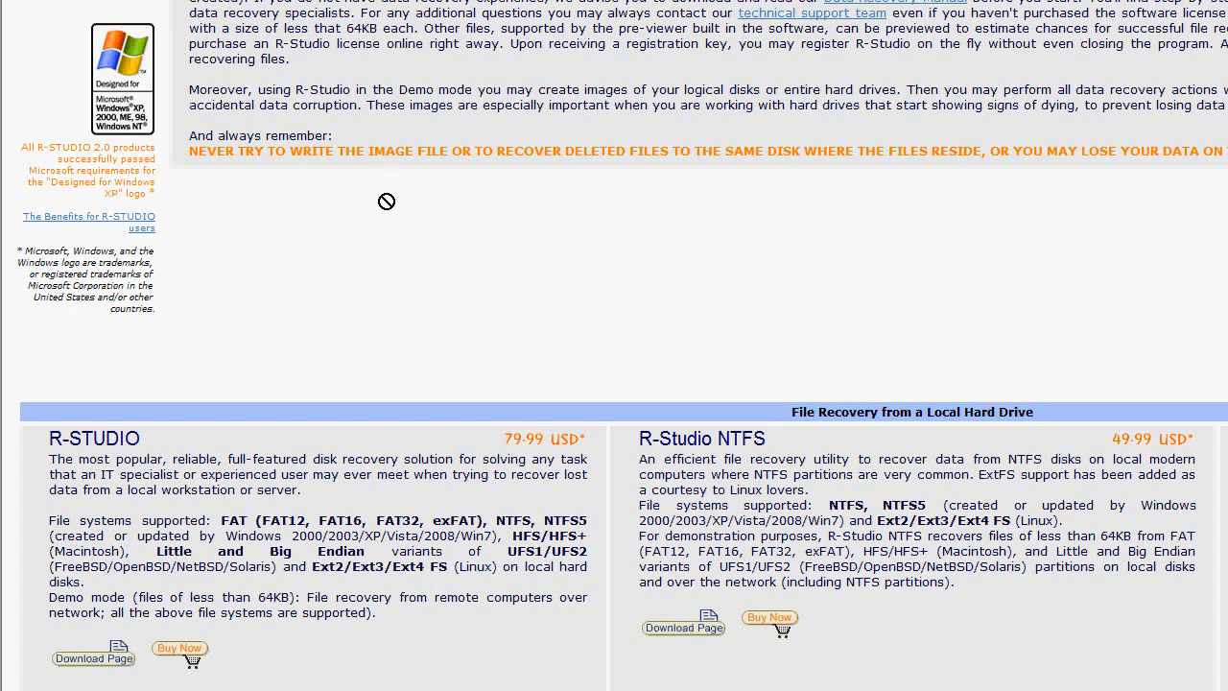
{"action": "mouse_move", "coordinate": [391, 223]}
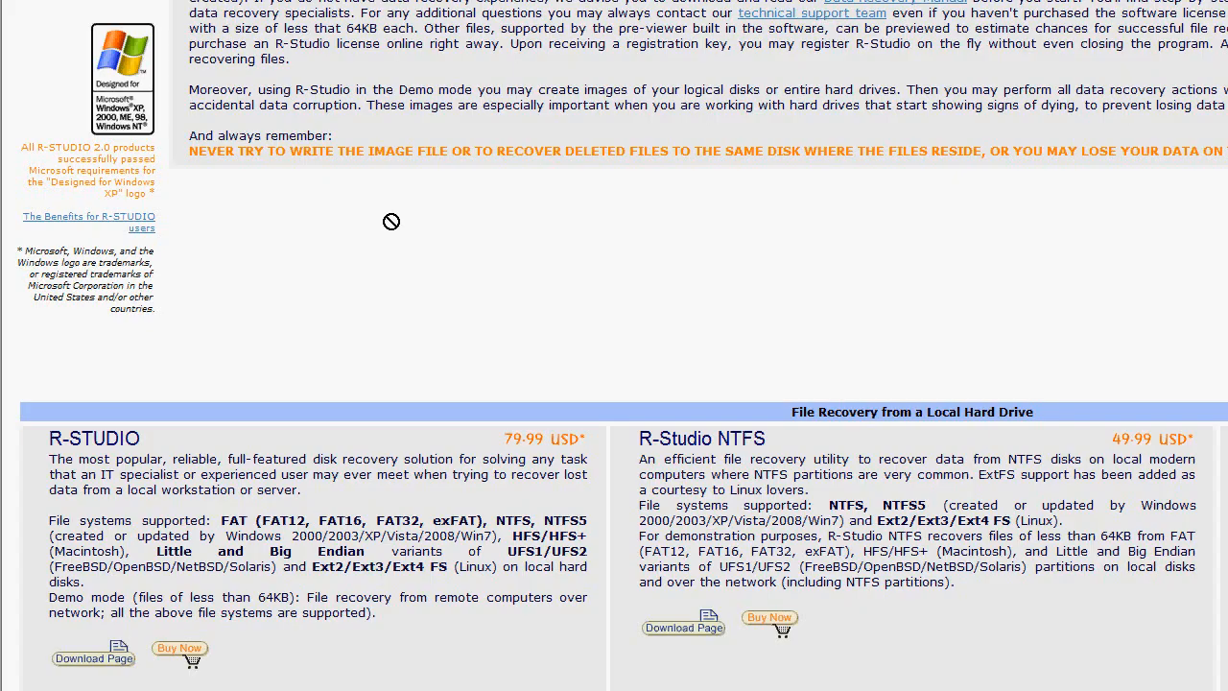
{"action": "mouse_move", "coordinate": [564, 245]}
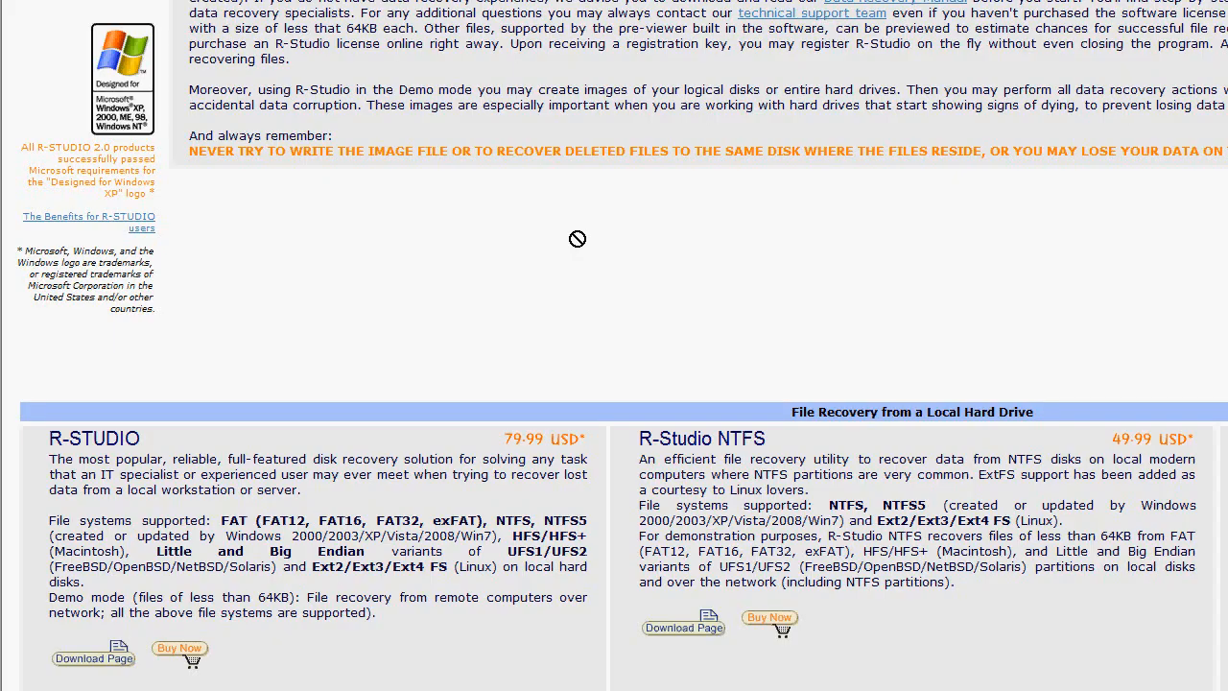
{"action": "mouse_move", "coordinate": [392, 238]}
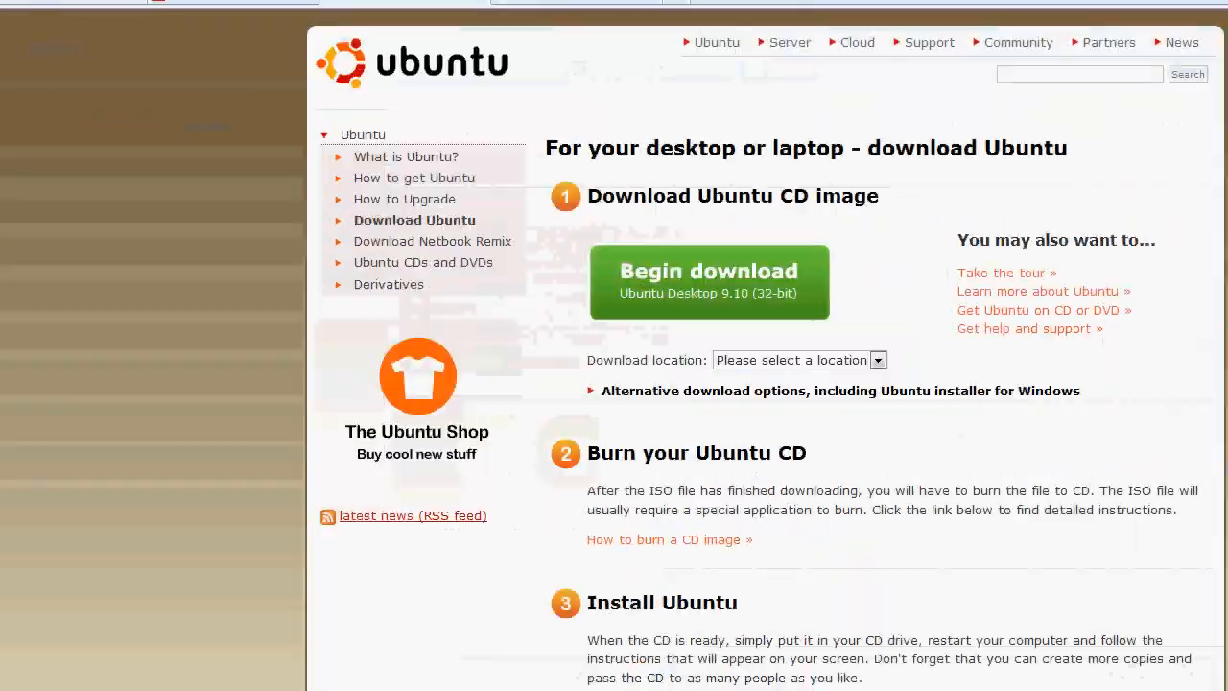
{"action": "scroll", "scroll_direction": "down", "scroll_amount": 3}
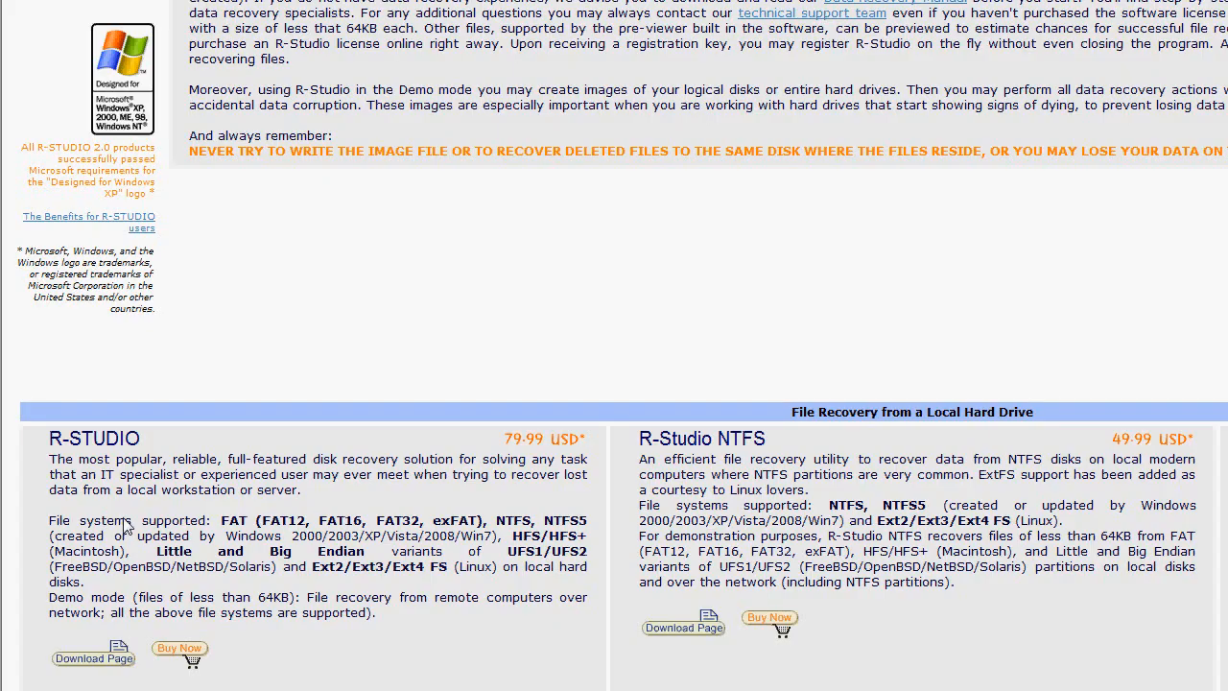
{"action": "scroll", "scroll_direction": "down", "scroll_amount": 3}
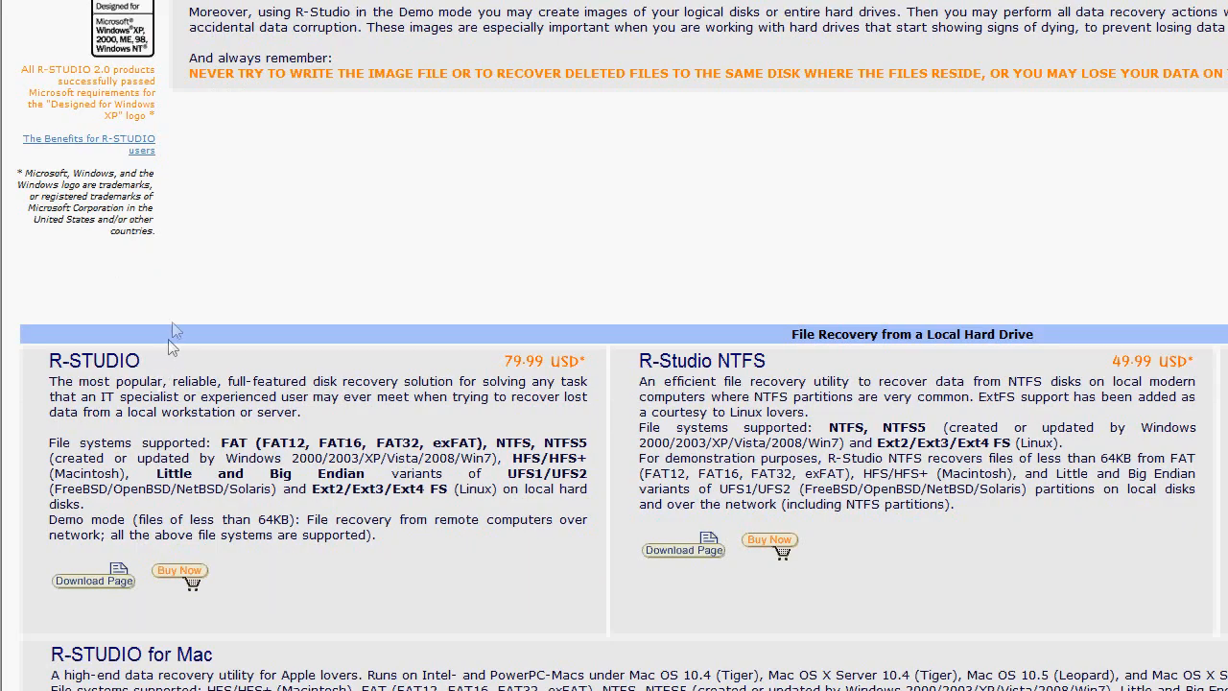
{"action": "mouse_move", "coordinate": [194, 246]}
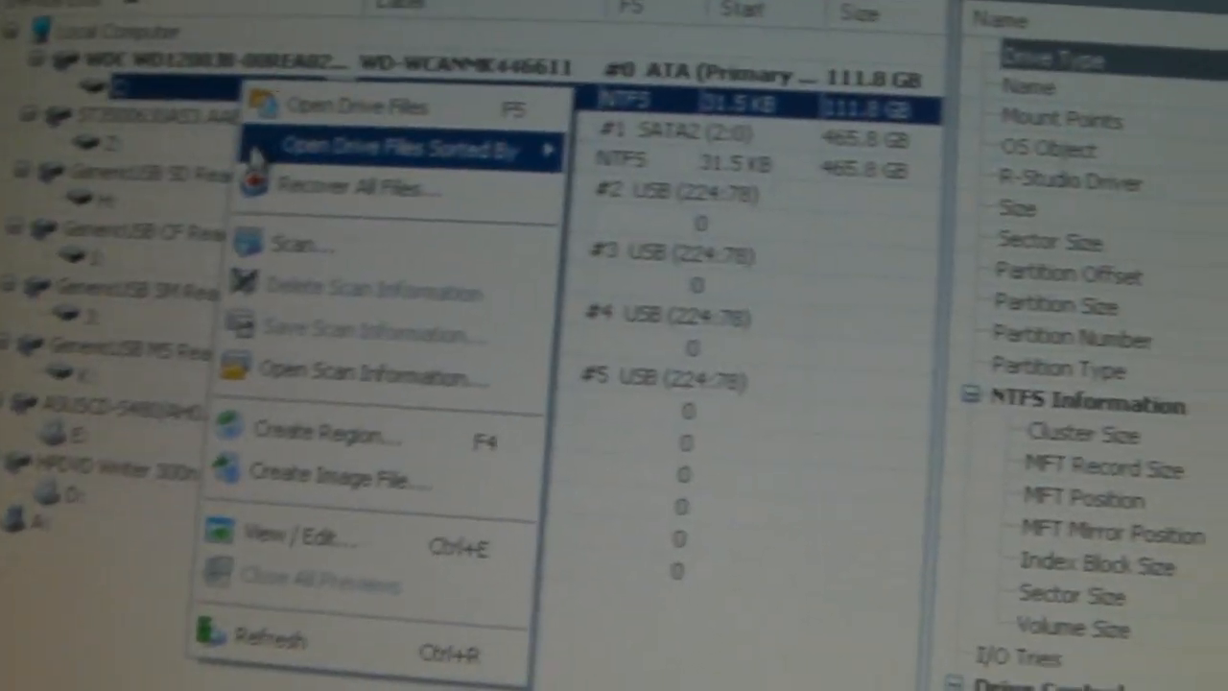
{"action": "mouse_move", "coordinate": [346, 219]}
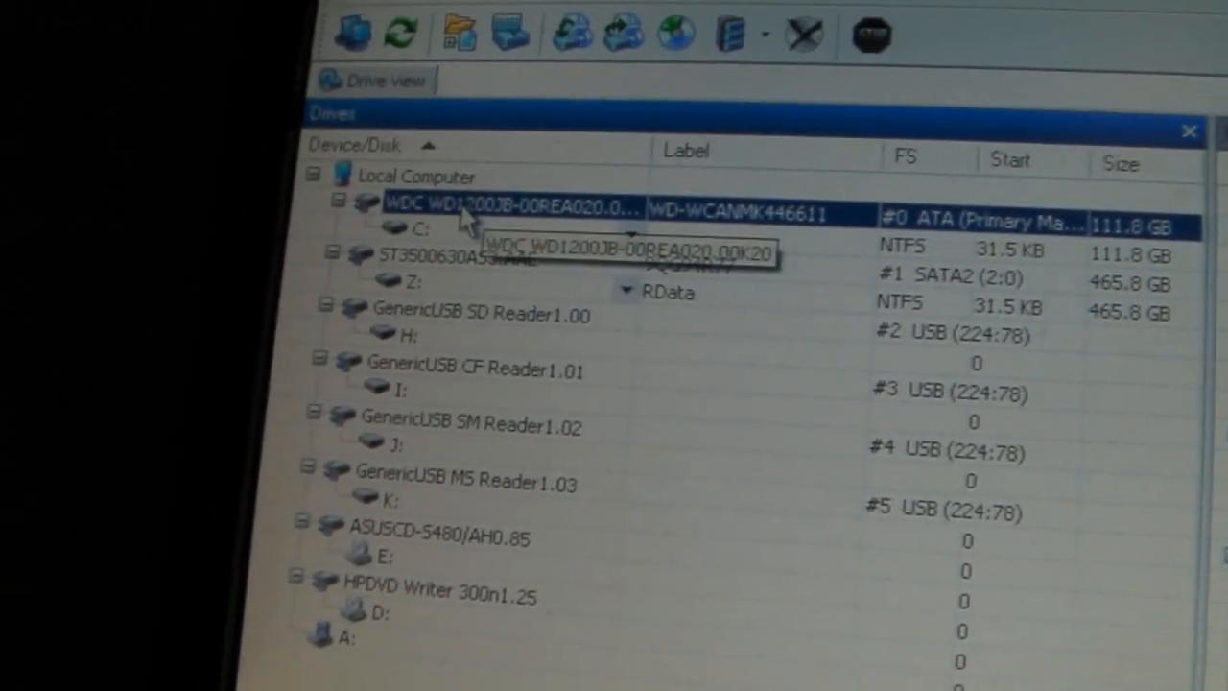
- Bring up the context menu of actions for drive C: on the WDC disk
{"action": "right_click", "coordinate": [461, 207]}
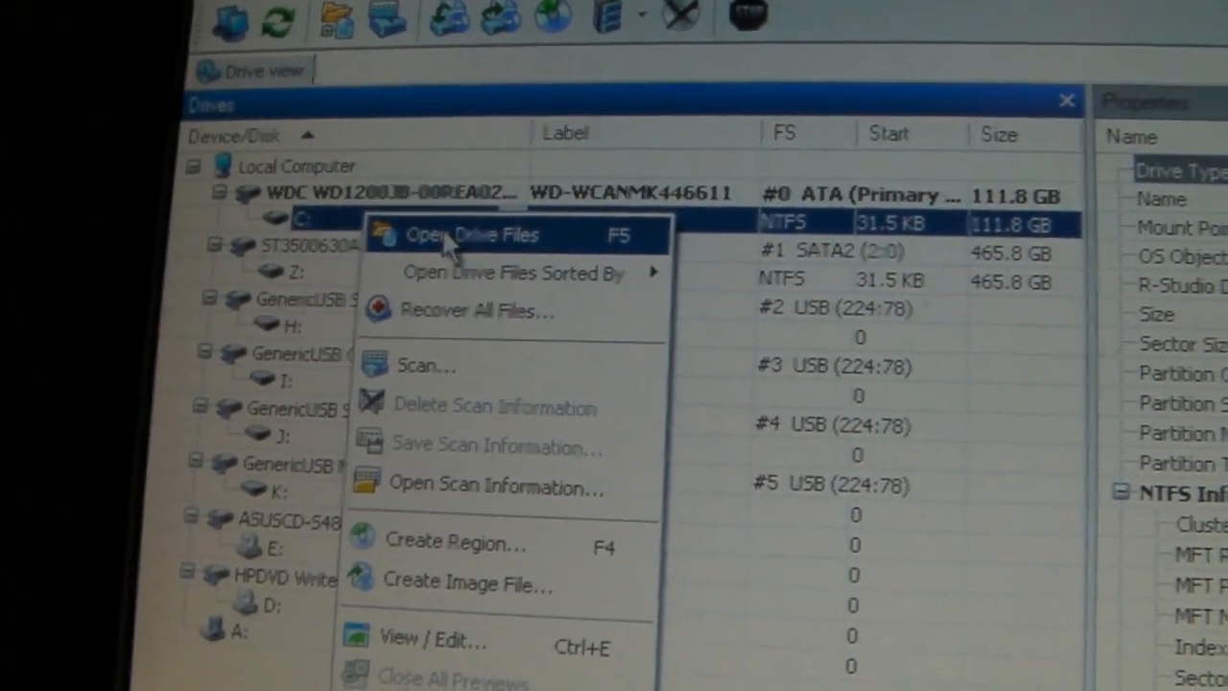
- Open Drive Files for C: to show its Root, Extra Found Files and Metafiles tree
{"action": "left_click", "coordinate": [476, 234]}
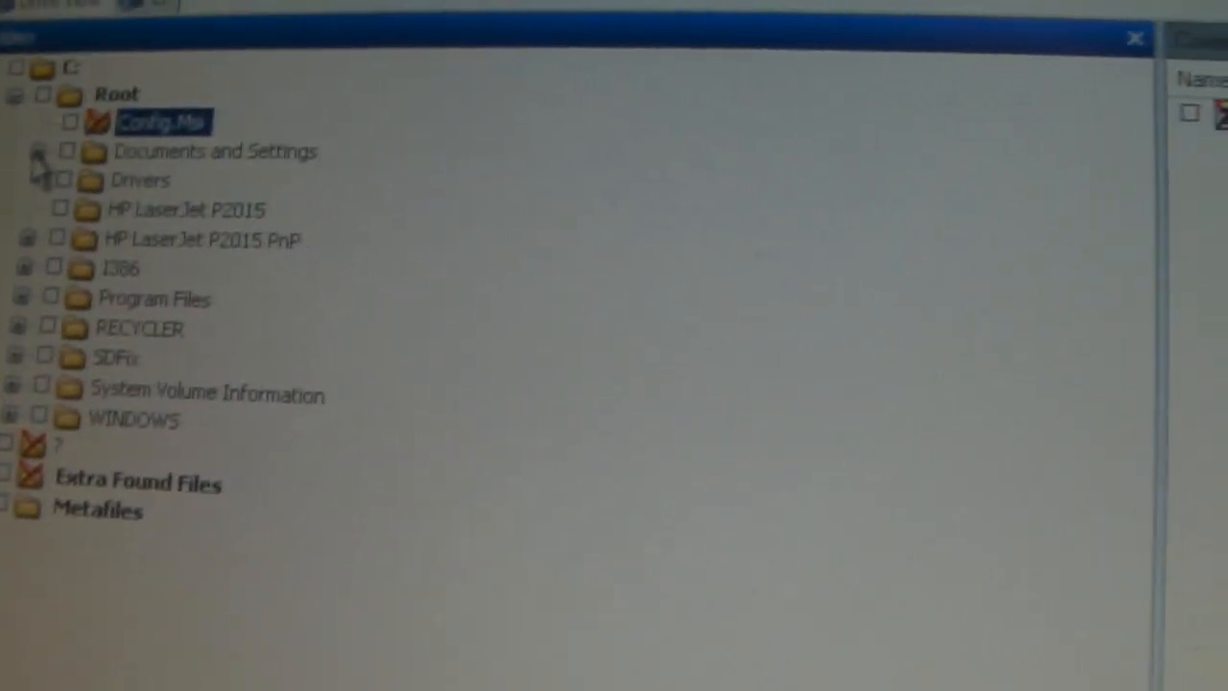
- Mark Documents and Settings for recovery and start Recover Marked to get the Recover options
{"action": "left_click", "coordinate": [40, 150]}
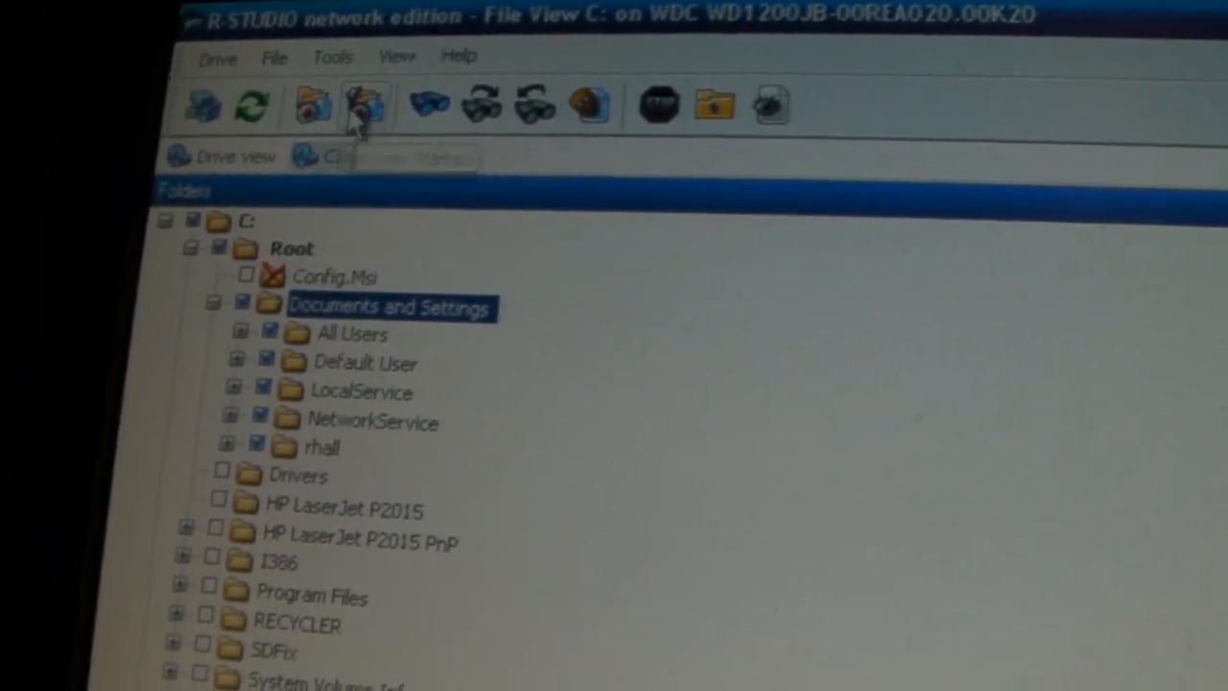
{"action": "left_click", "coordinate": [364, 105]}
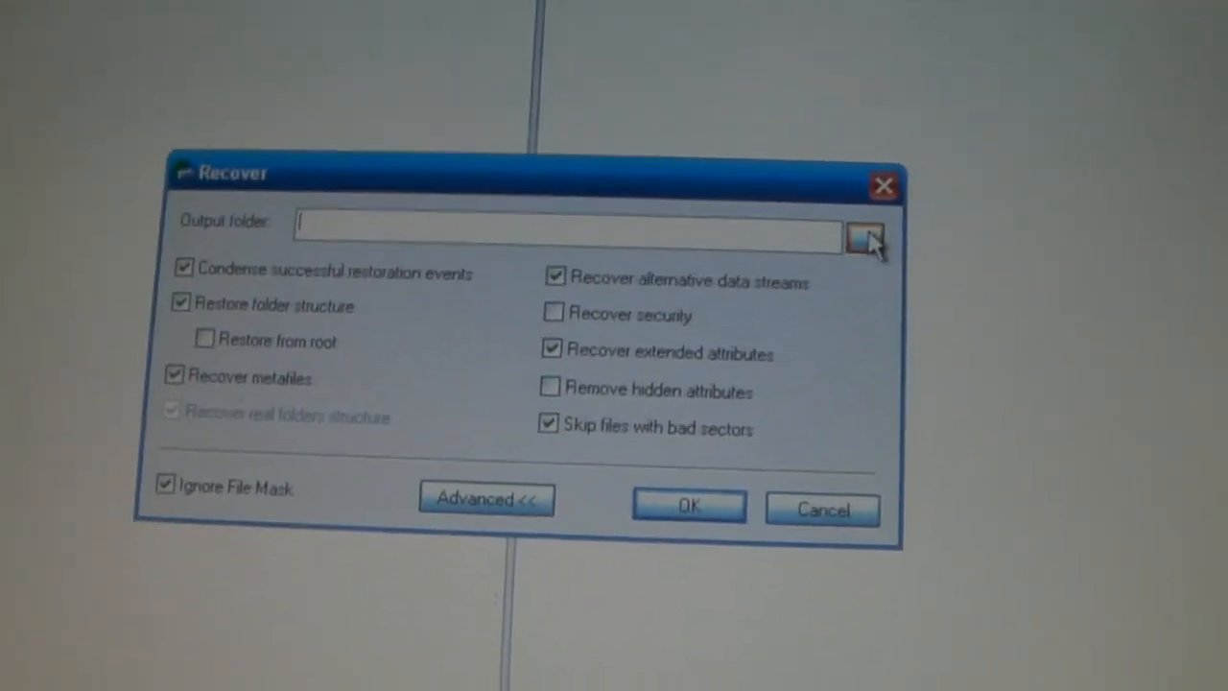
- Set output folder Z:\, remove hidden attributes, and stop skipping files with bad sectors
{"action": "left_click", "coordinate": [862, 234]}
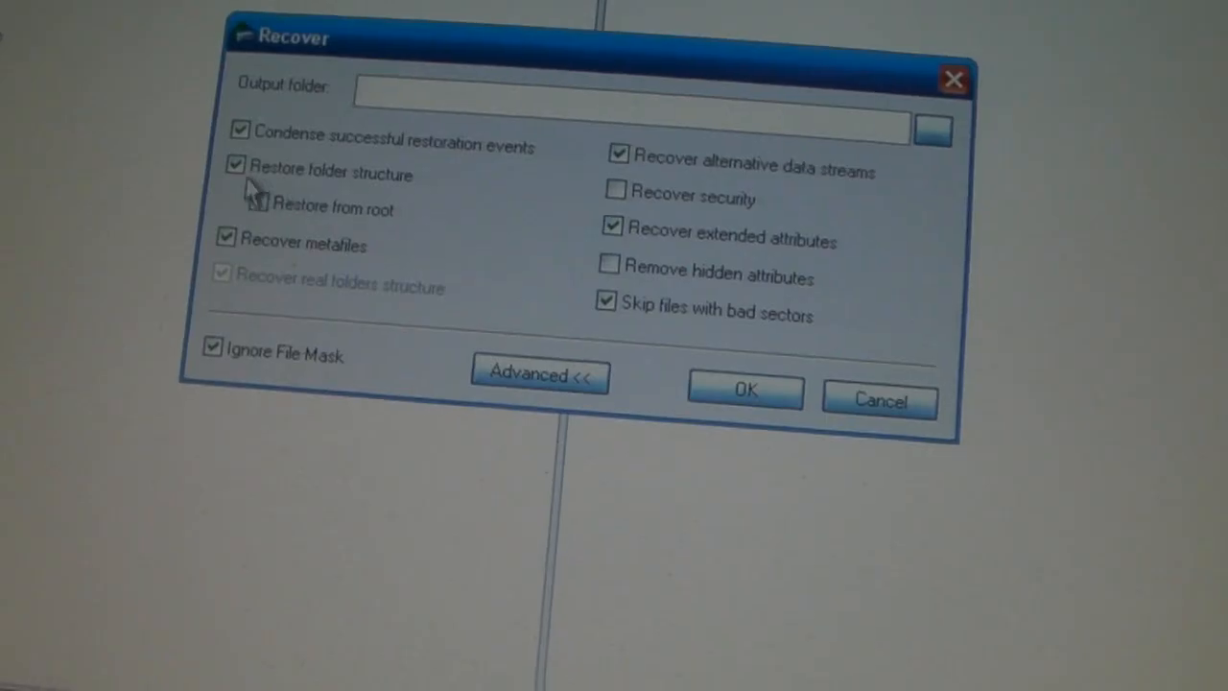
{"action": "type", "text": "Z:\\"}
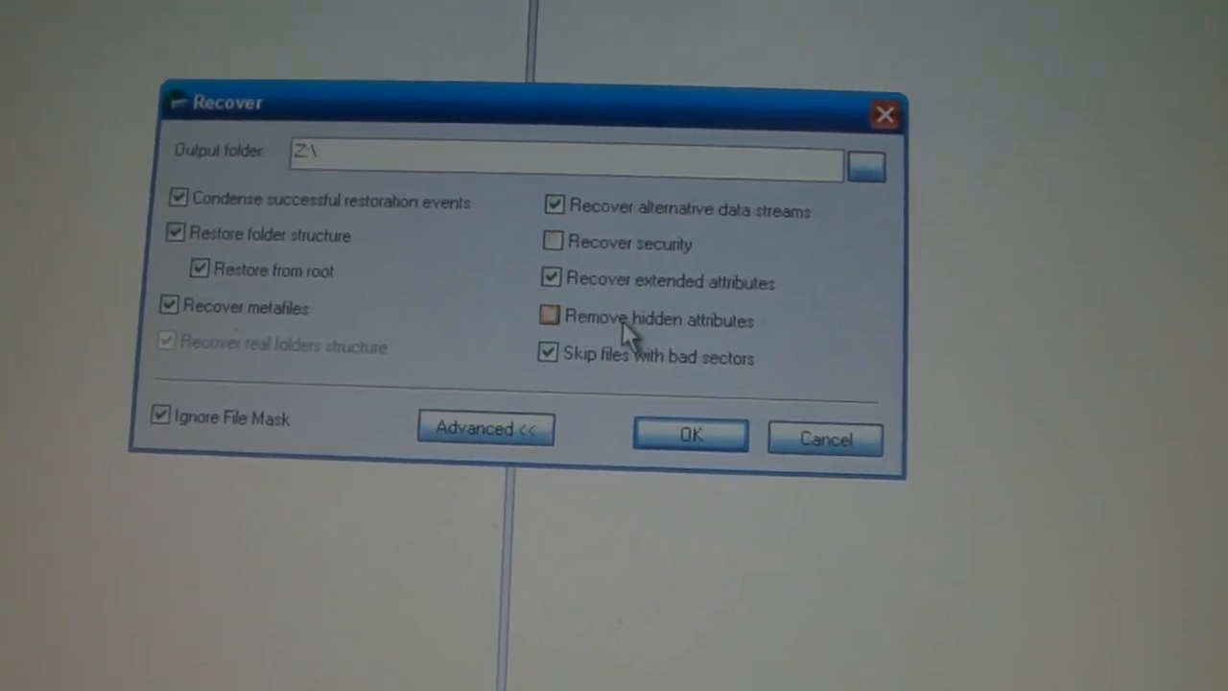
{"action": "left_click", "coordinate": [548, 318]}
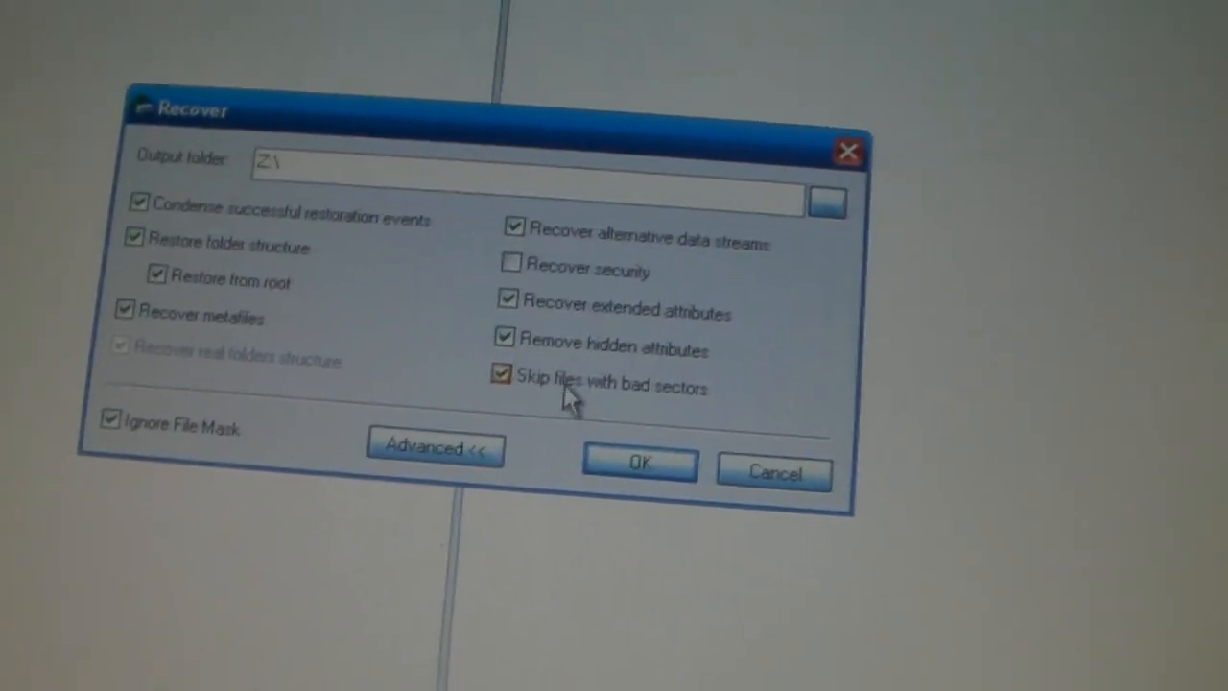
{"action": "left_click", "coordinate": [501, 374]}
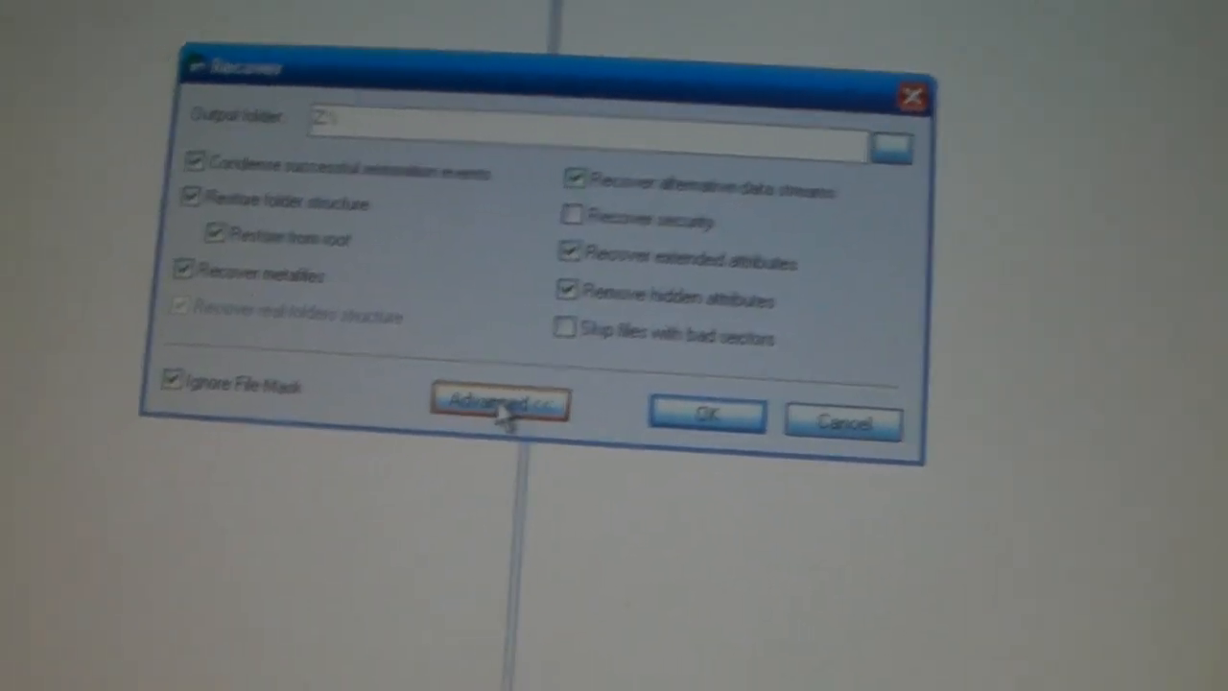
- Show the Advanced mass-recovery options and choose 'Add a File ID to filename' for existing files
{"action": "left_click", "coordinate": [499, 403]}
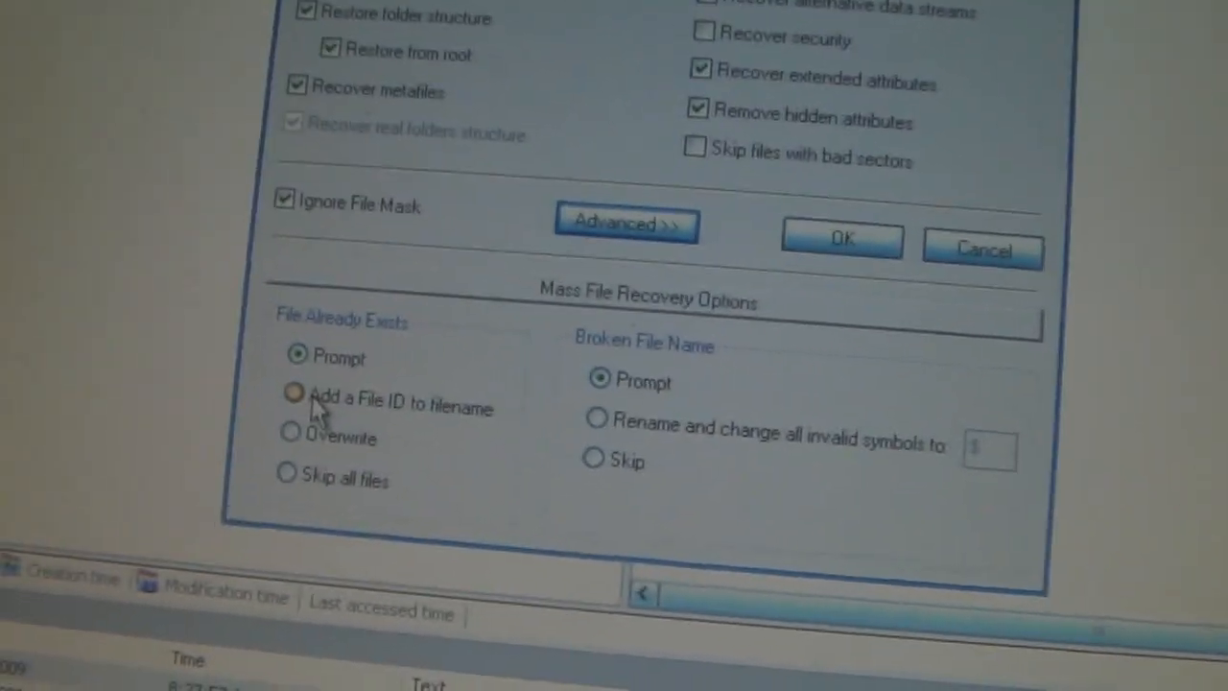
{"action": "left_click", "coordinate": [296, 395]}
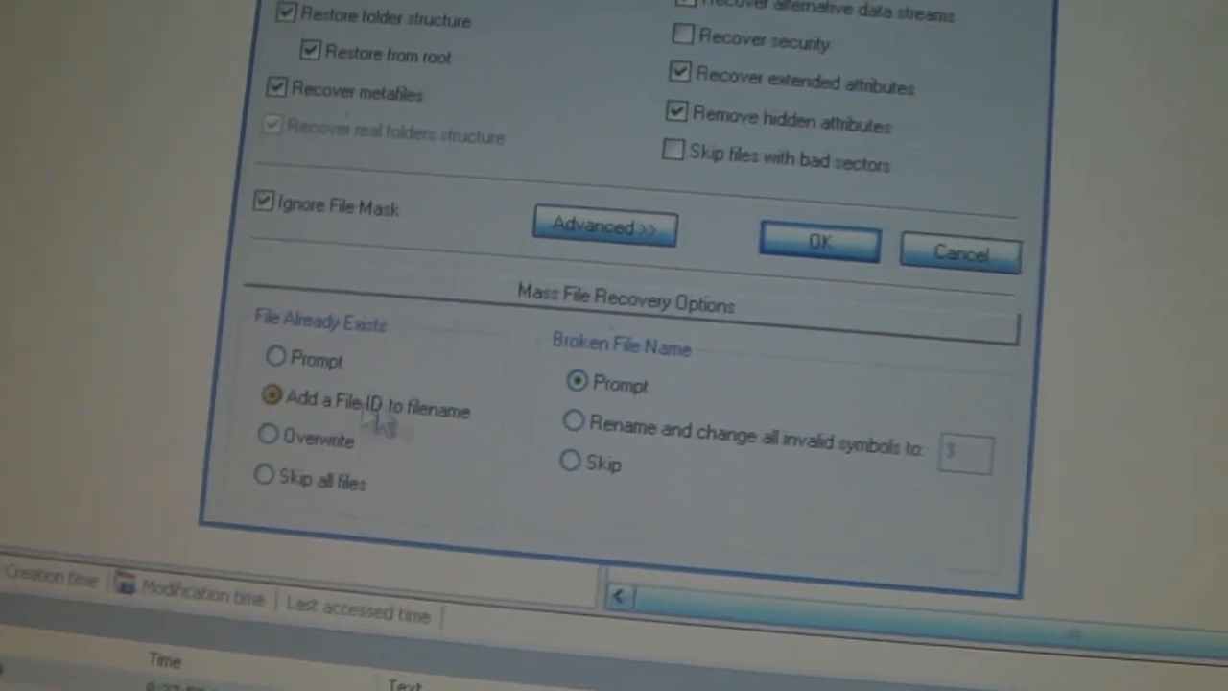